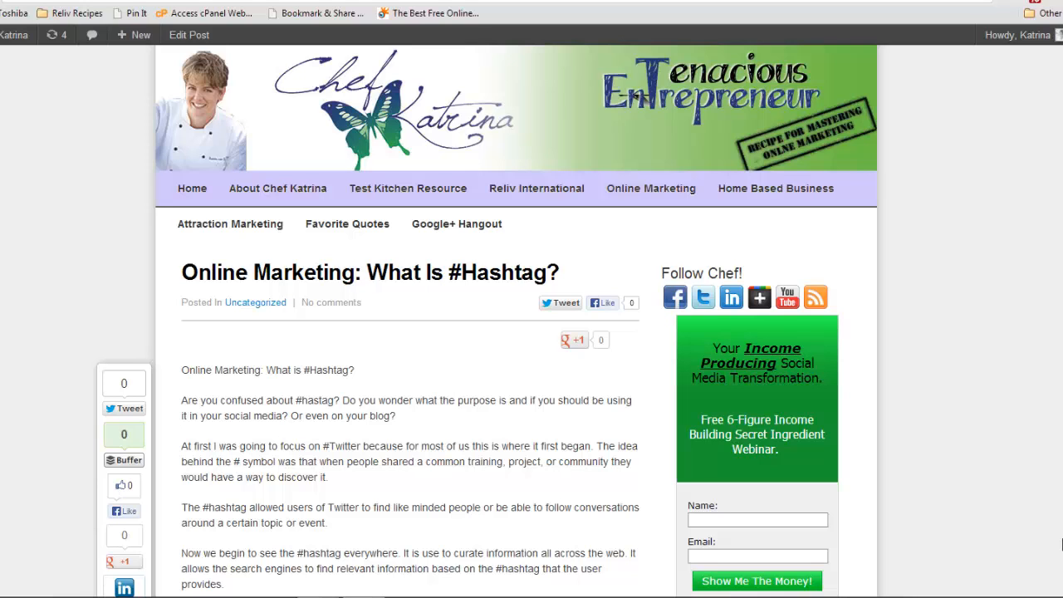
pyautogui.moveTo(913, 243)
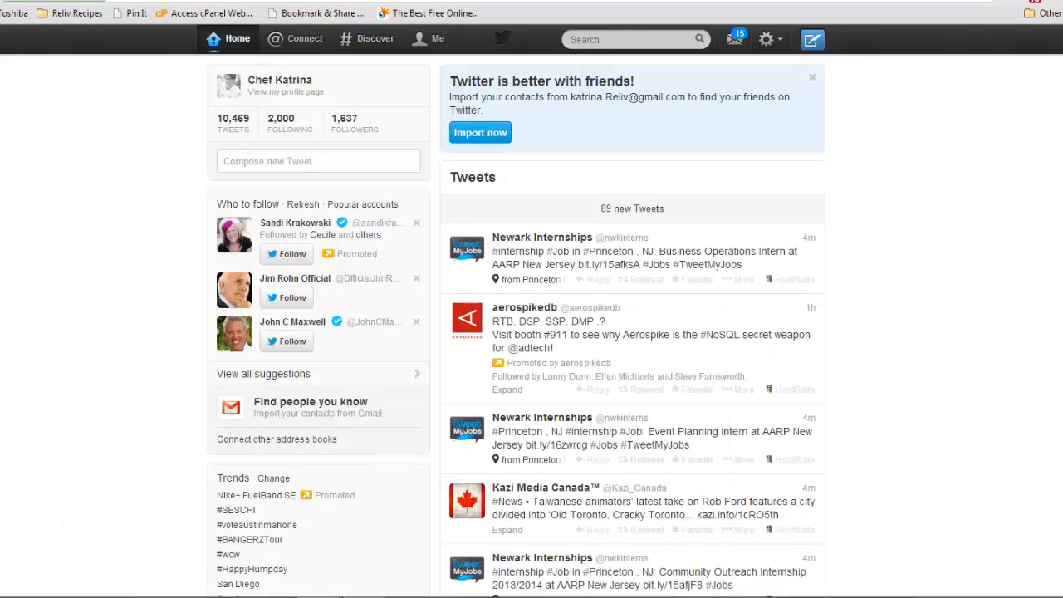
pyautogui.moveTo(763, 249)
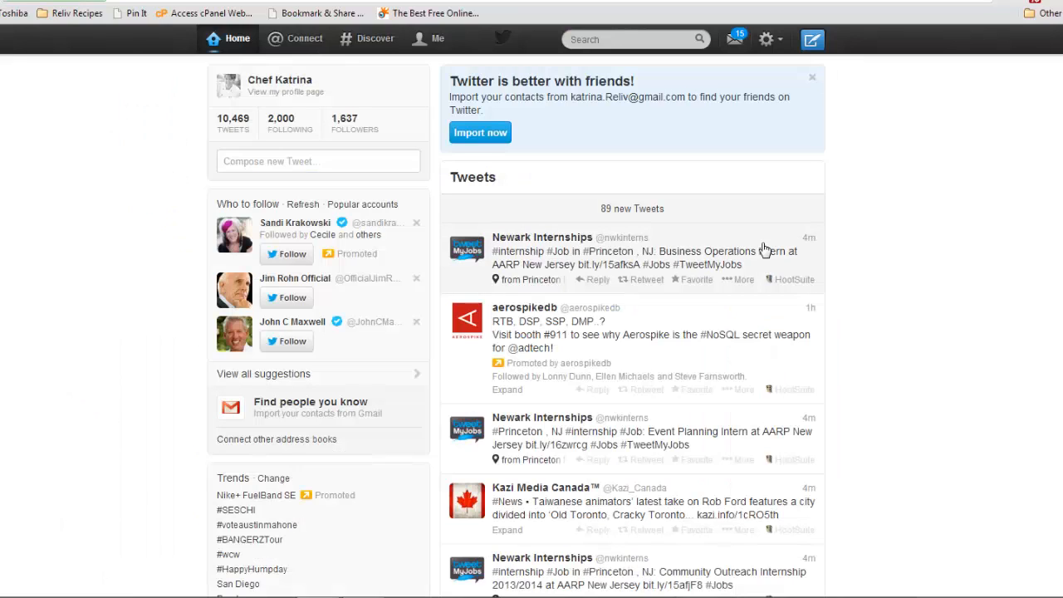
pyautogui.moveTo(960, 225)
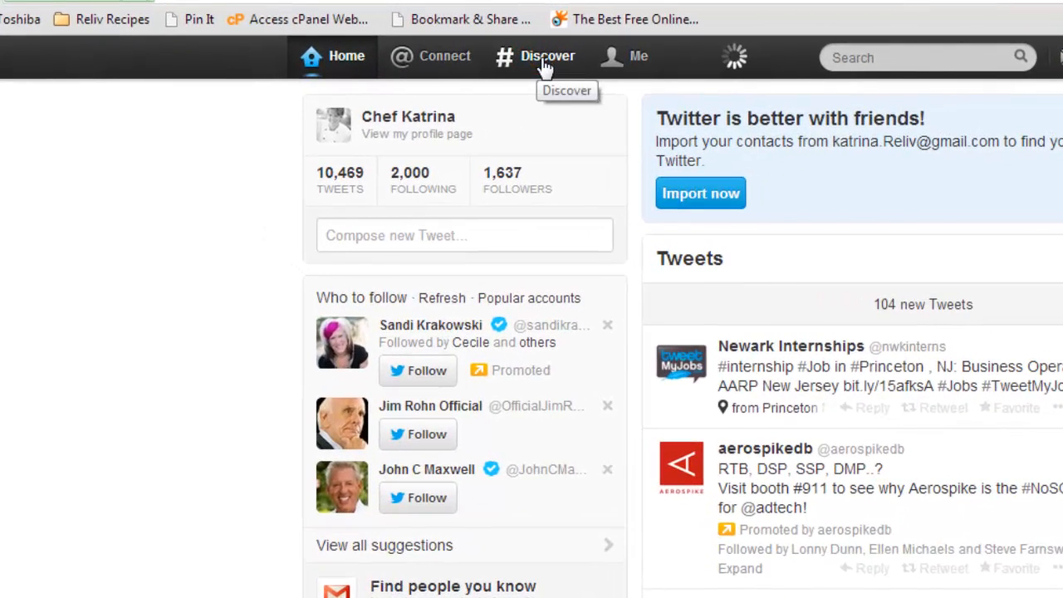
# - Switch Twitter to the Discover page of tailored tweets and select the search box
pyautogui.click(536, 55)
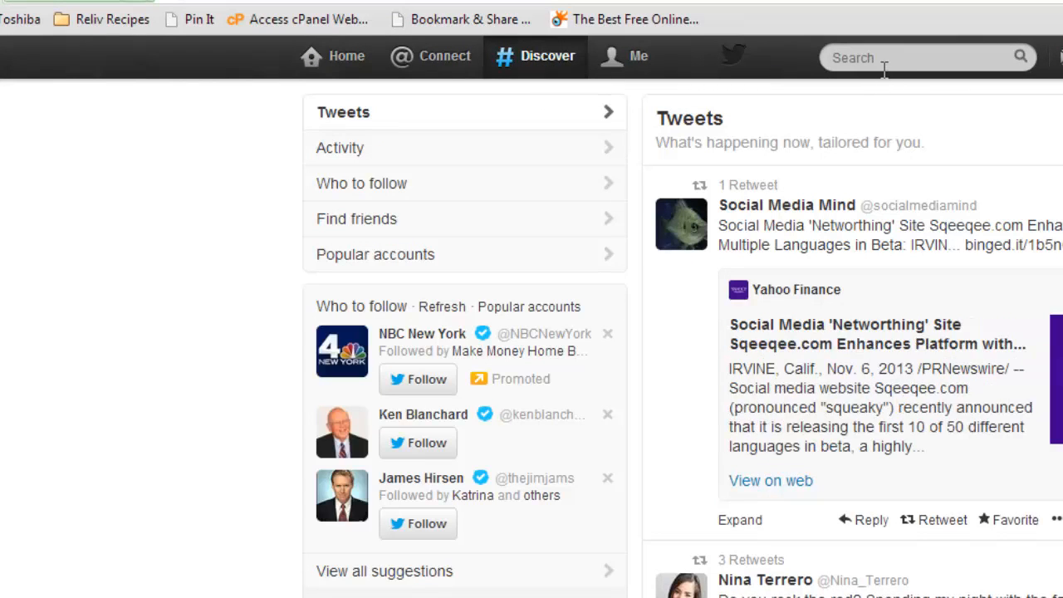
pyautogui.click(913, 57)
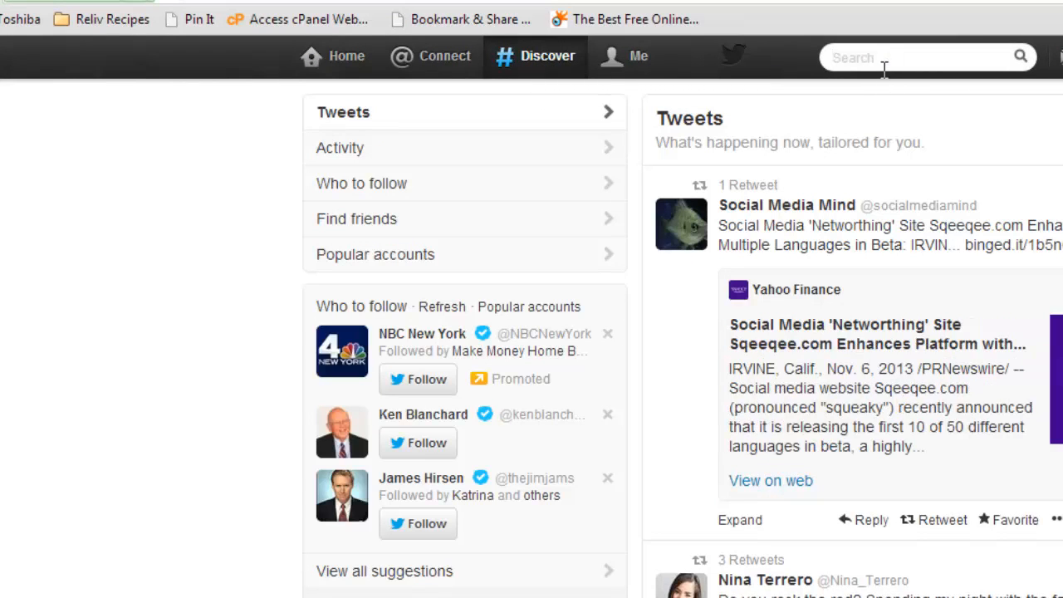
# - Search Twitter for #TheVoice from the suggestions and scroll through the results
pyautogui.write('#voice')
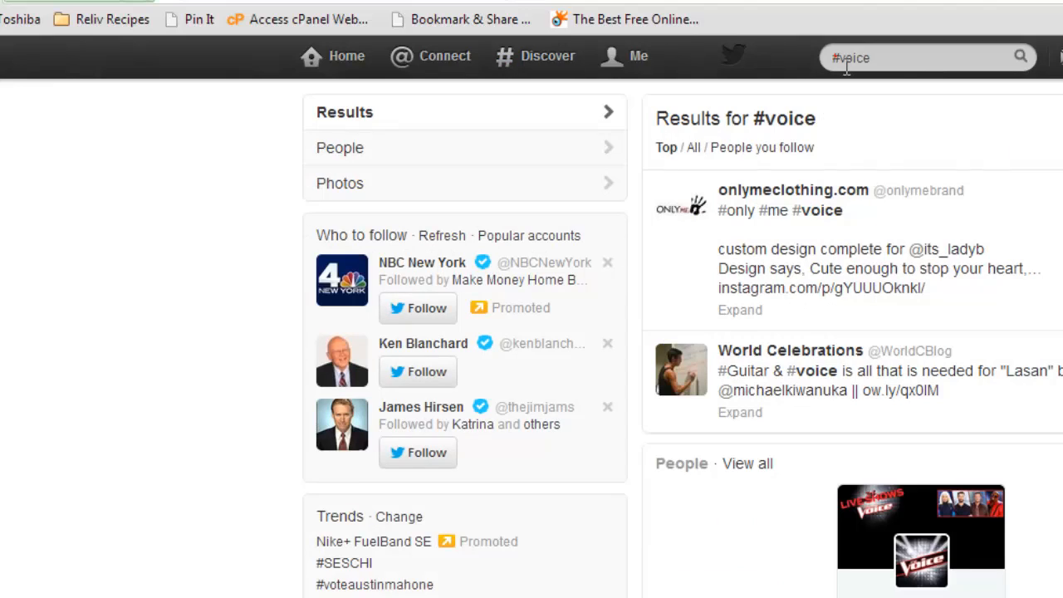
pyautogui.click(913, 57)
pyautogui.write('the')
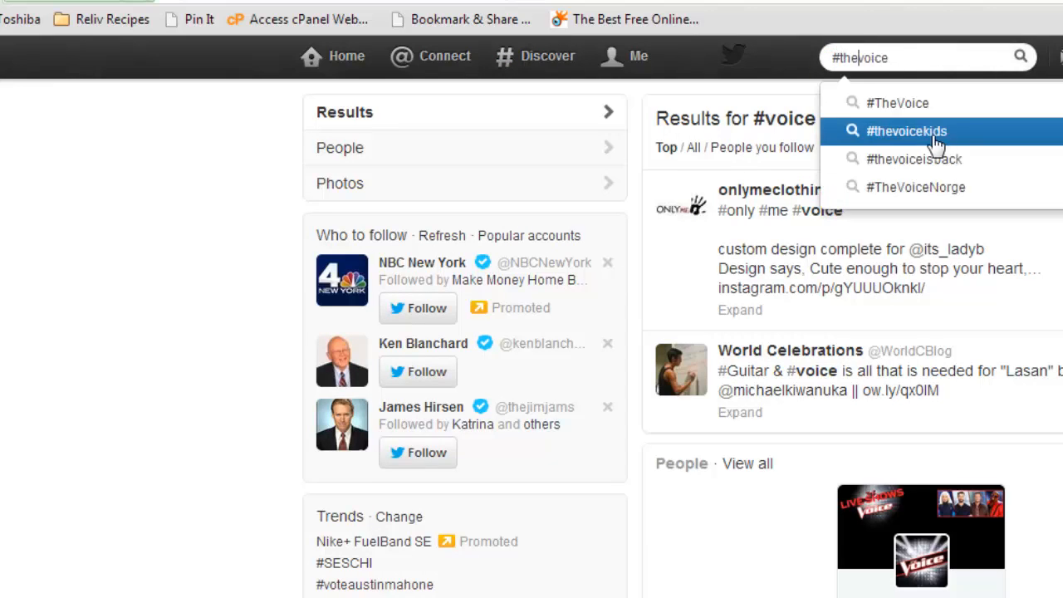
pyautogui.click(898, 102)
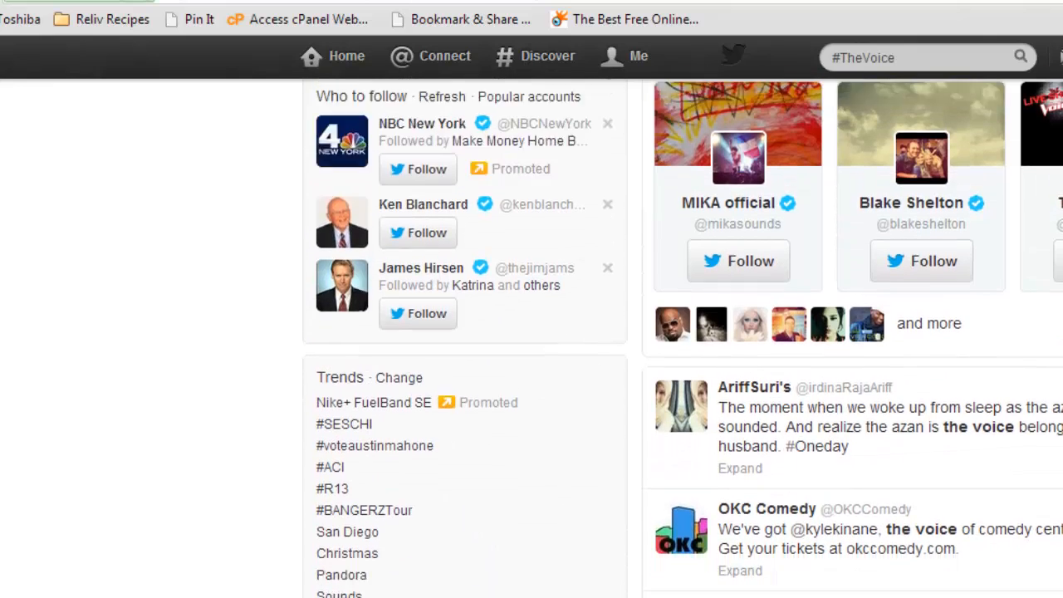
pyautogui.scroll(-3)
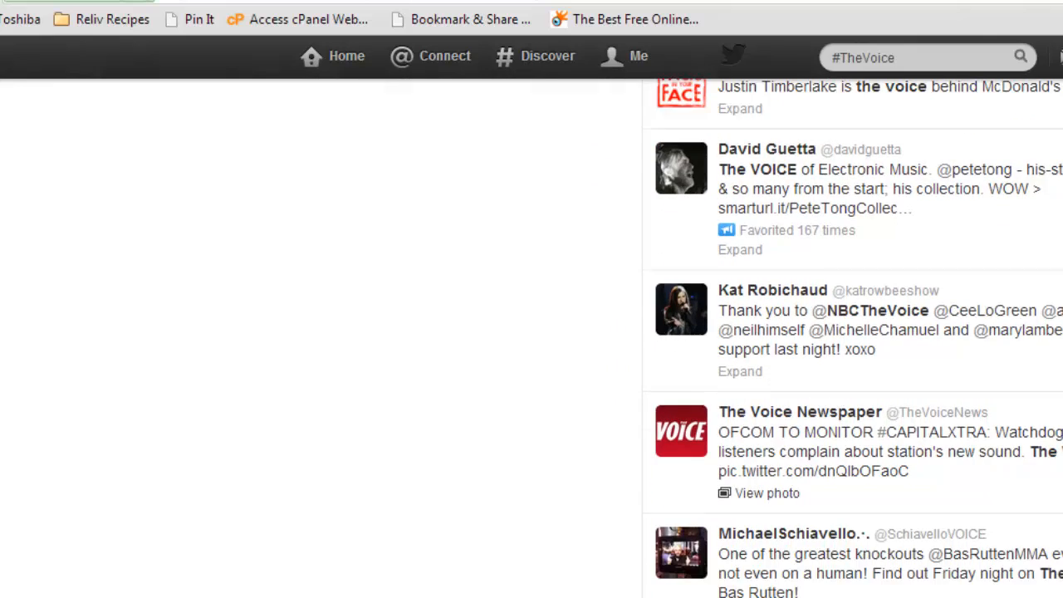
pyautogui.scroll(-3)
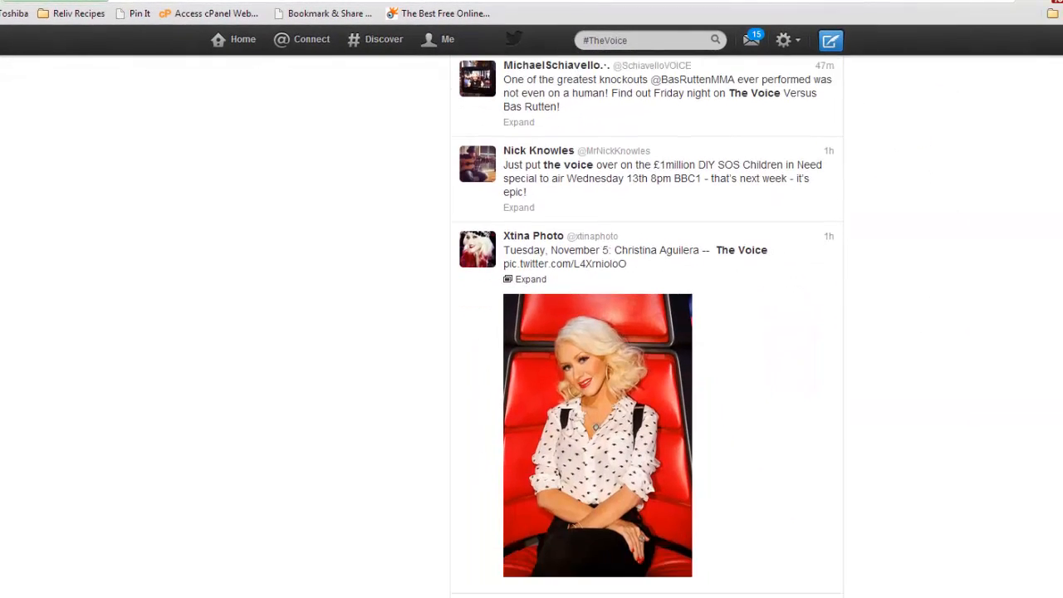
pyautogui.scroll(-3)
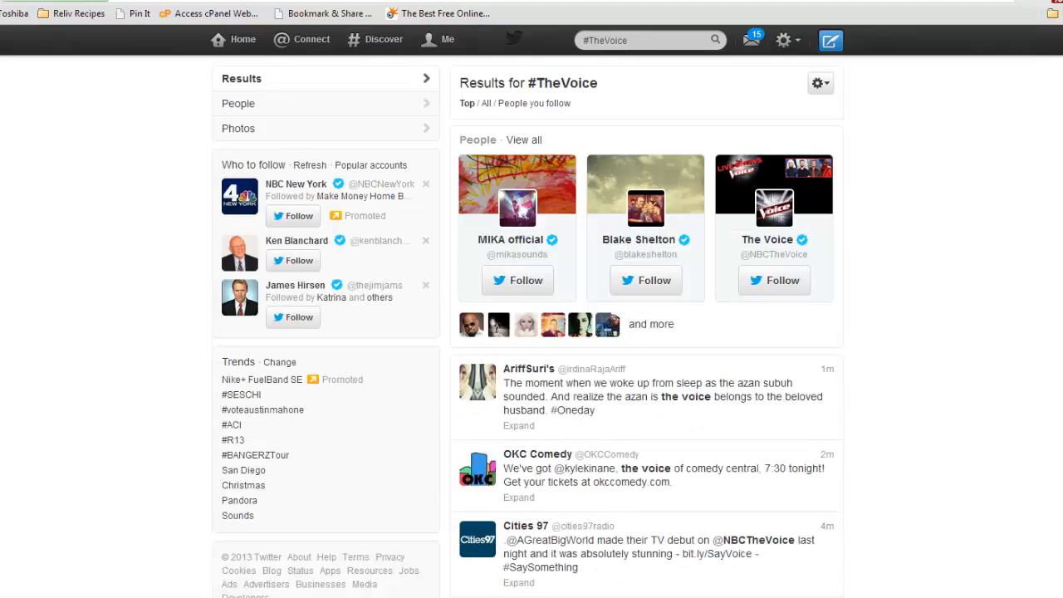
# - Search Twitter for #homebusiness, fixing the typo, and scroll through the results
pyautogui.click(647, 40)
pyautogui.write('#')
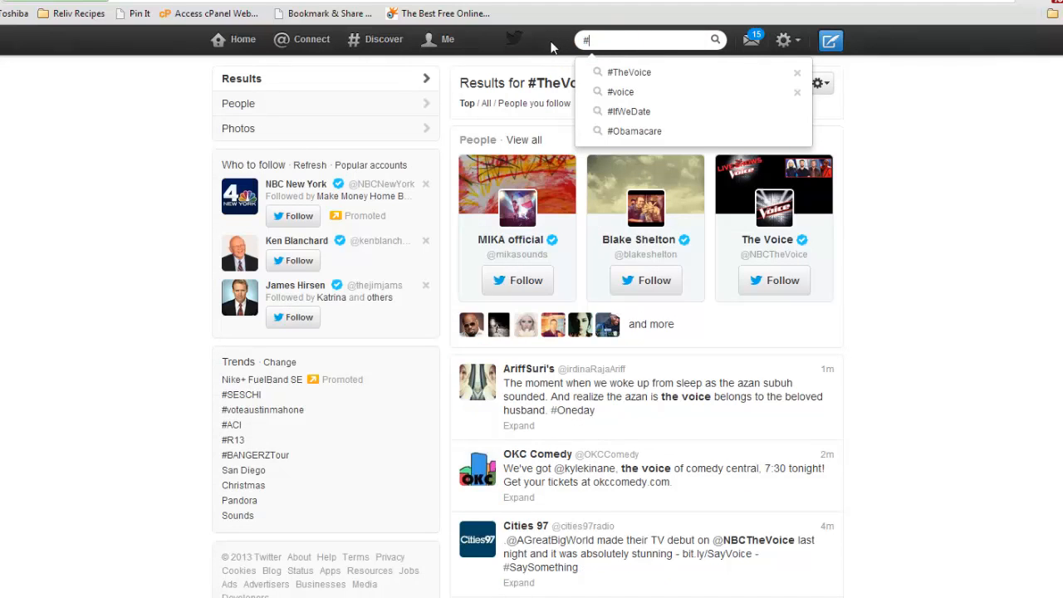
pyautogui.write('homebased')
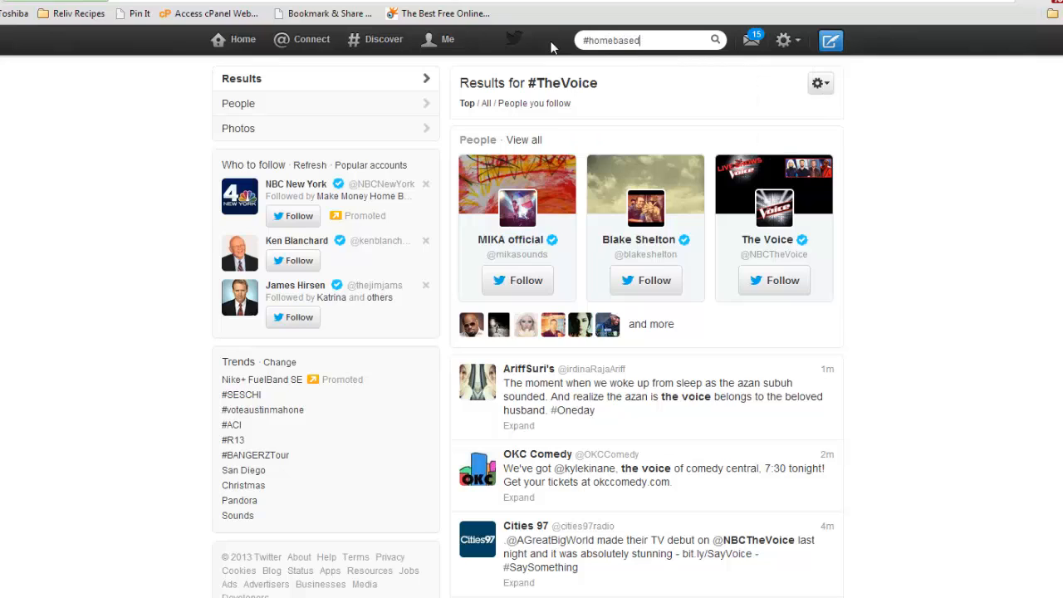
pyautogui.press('BackSpace')
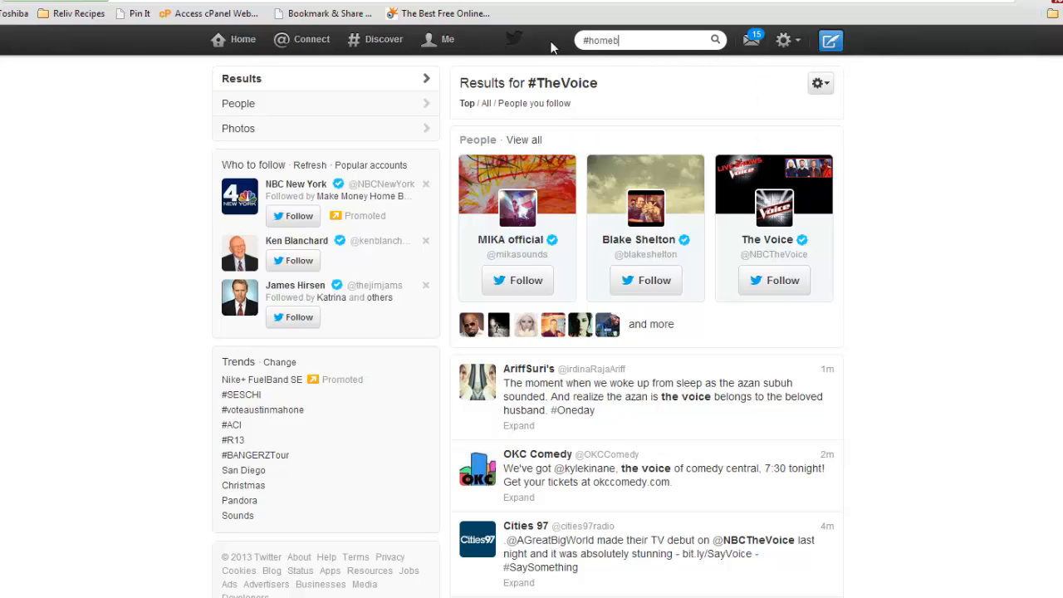
pyautogui.write('usiness')
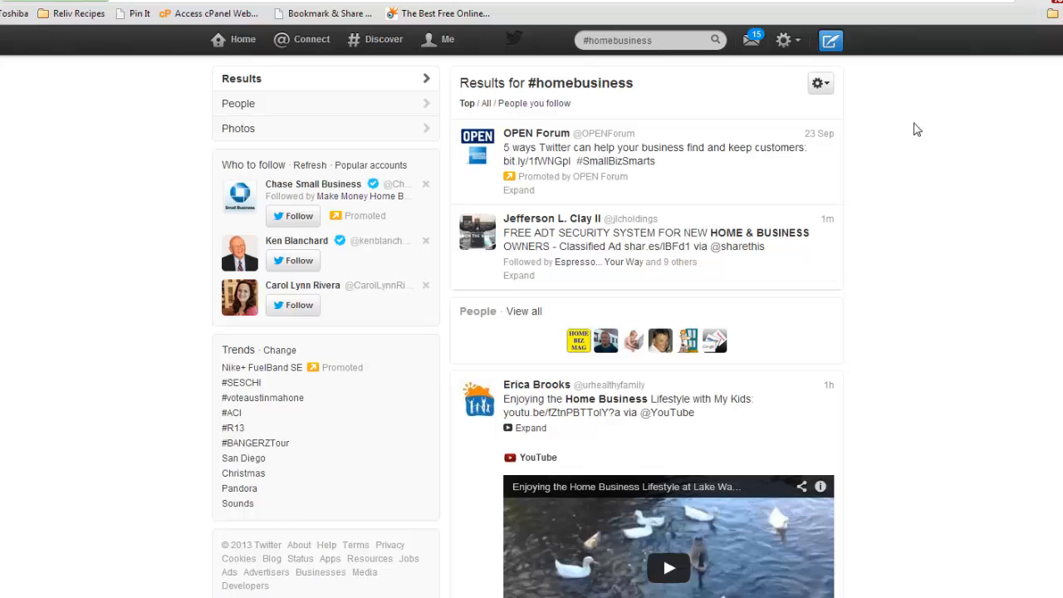
pyautogui.scroll(-3)
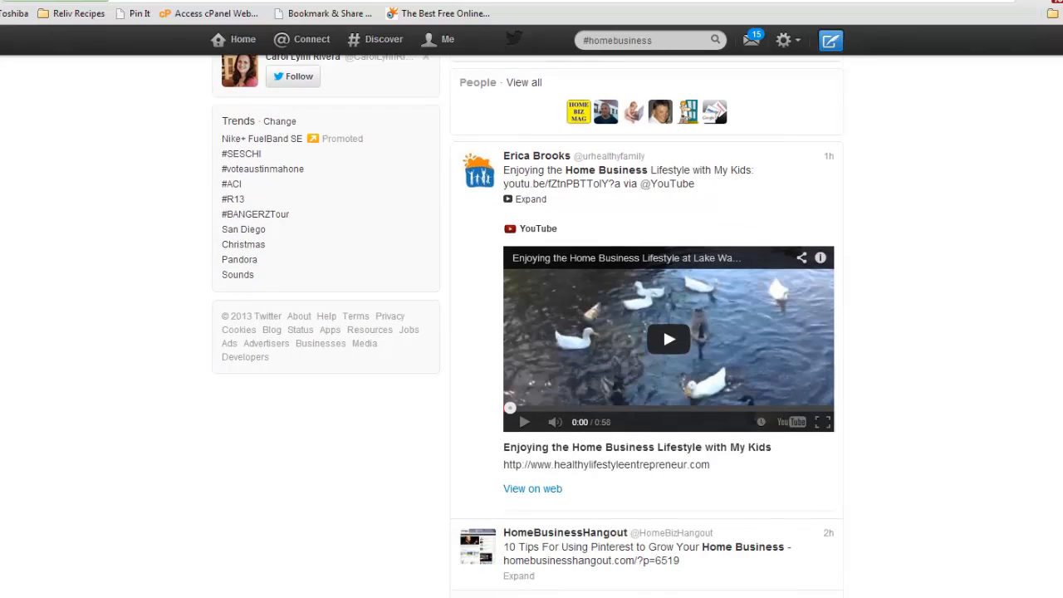
pyautogui.scroll(-3)
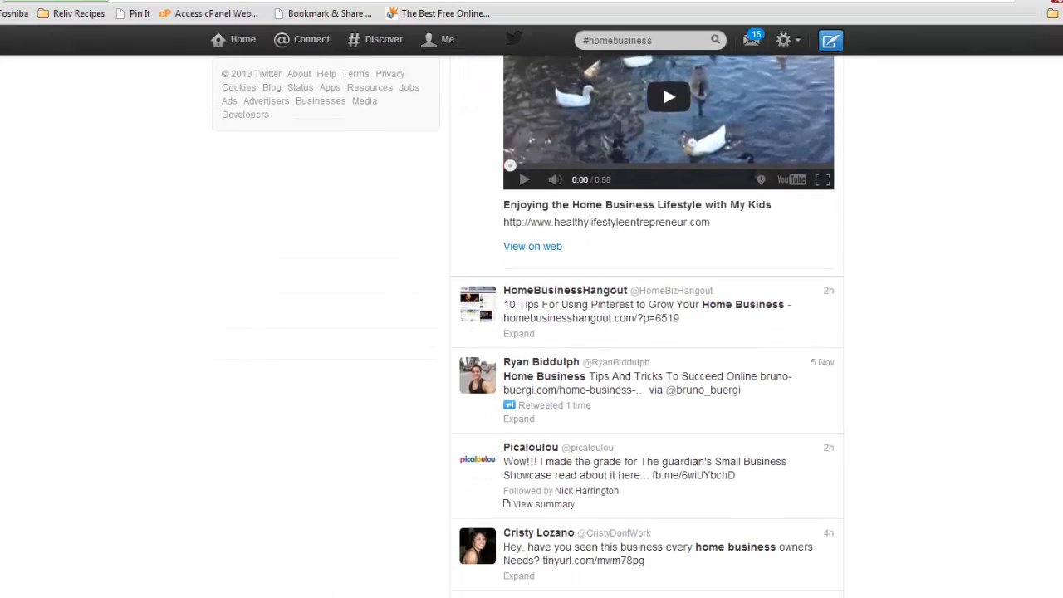
pyautogui.scroll(-3)
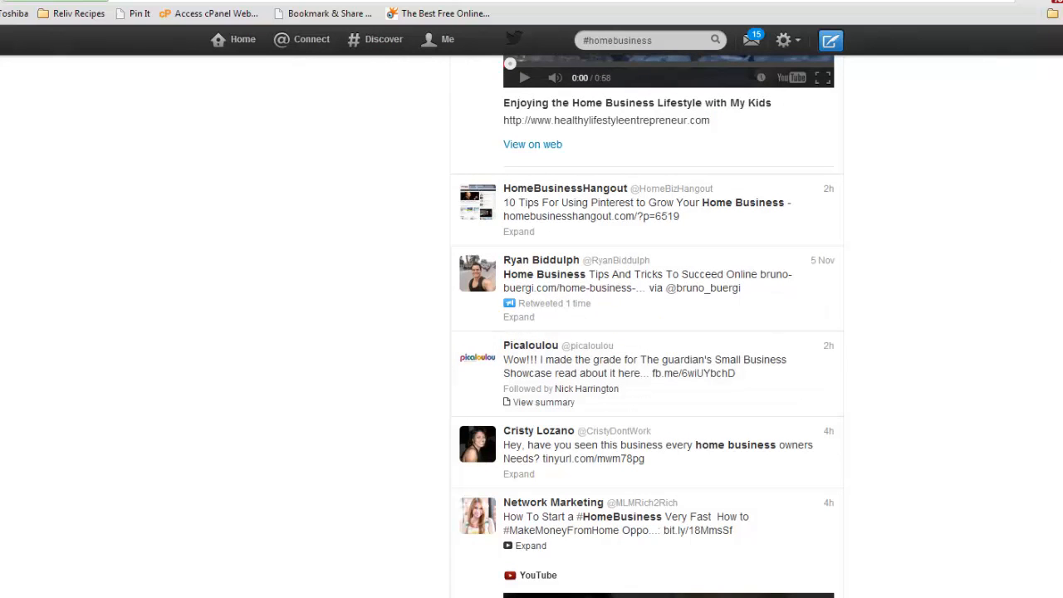
pyautogui.scroll(-3)
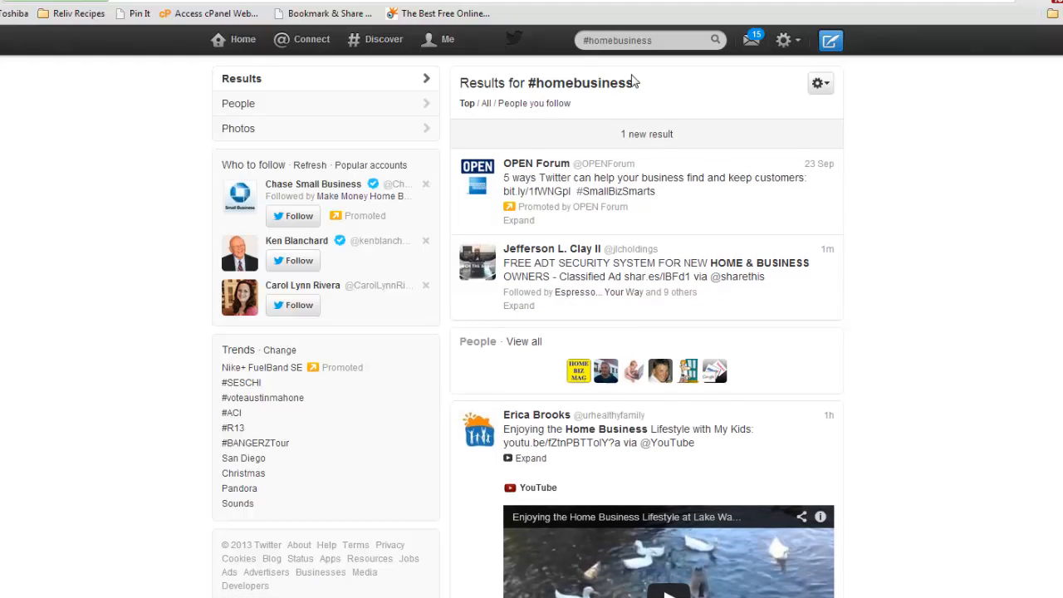
pyautogui.moveTo(640, 109)
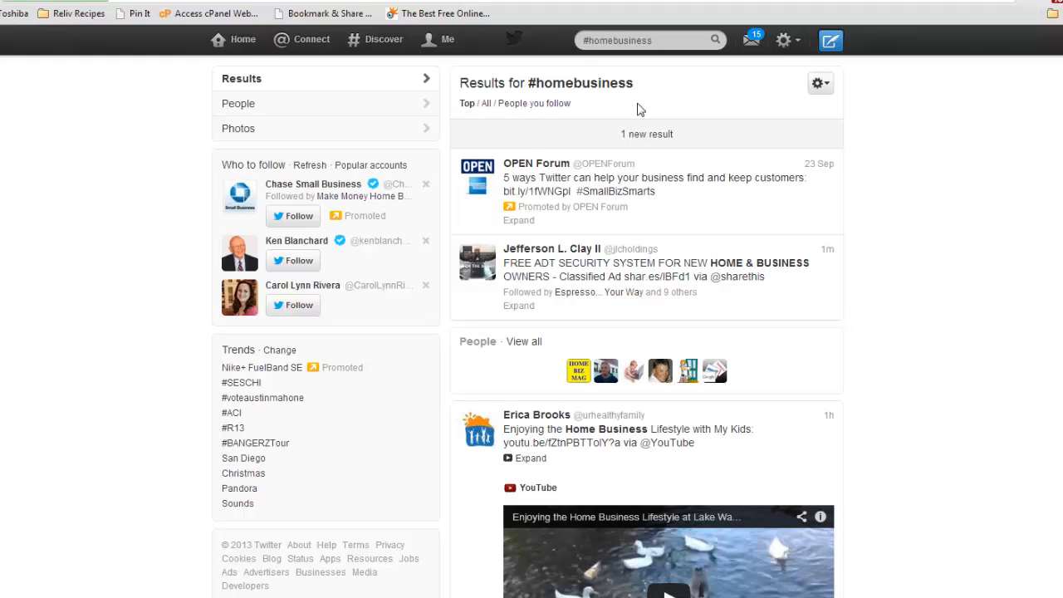
pyautogui.moveTo(658, 109)
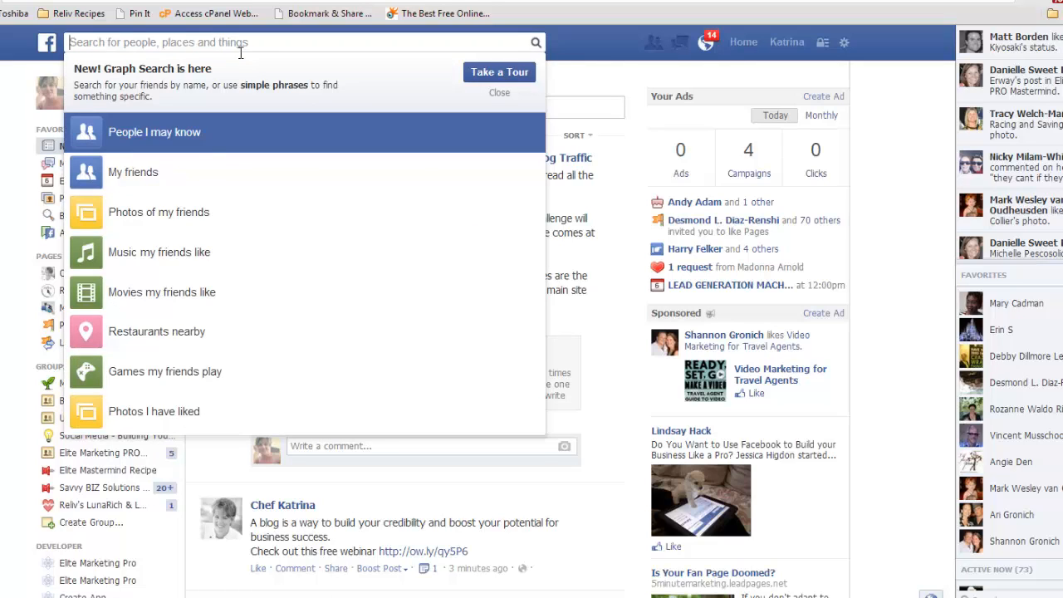
# - Open Facebook's #homebuiness hashtag feed, which shows no recent posts and suggests other hashtags
pyautogui.write('#m')
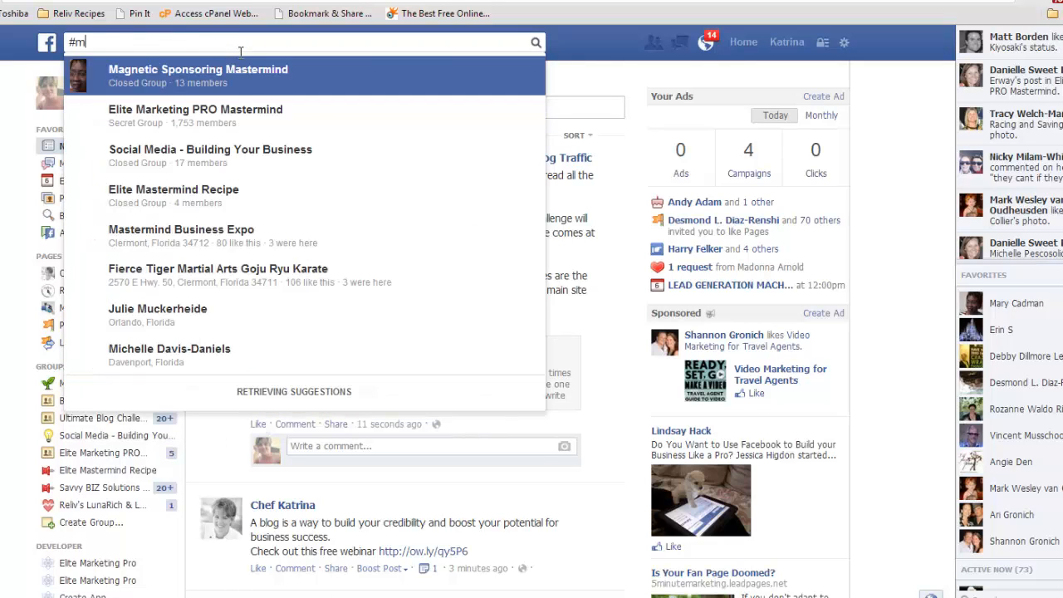
pyautogui.write('y')
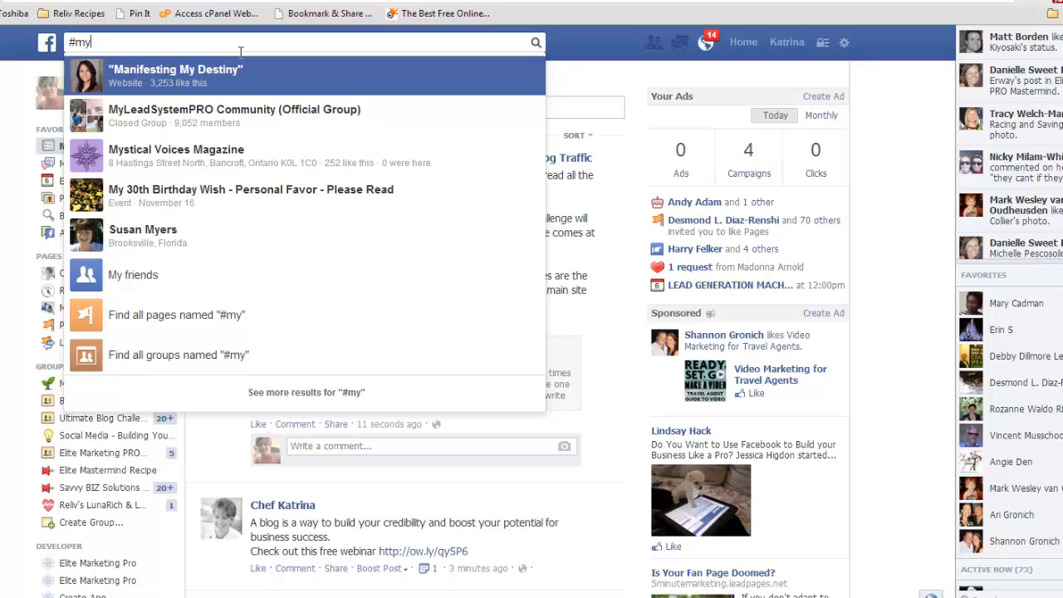
pyautogui.write('homebuiness')
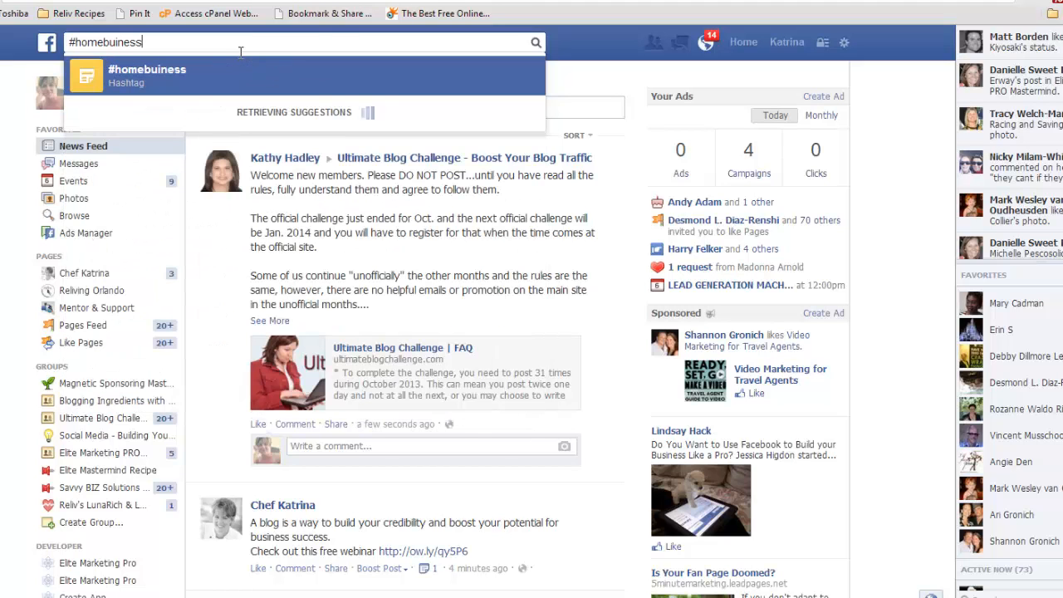
pyautogui.click(147, 75)
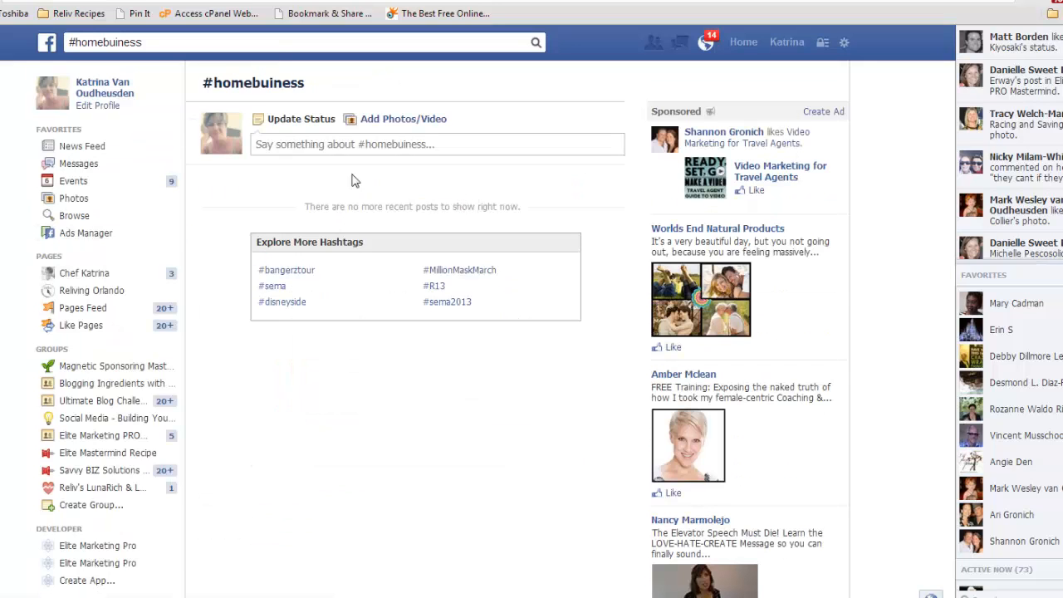
pyautogui.click(461, 143)
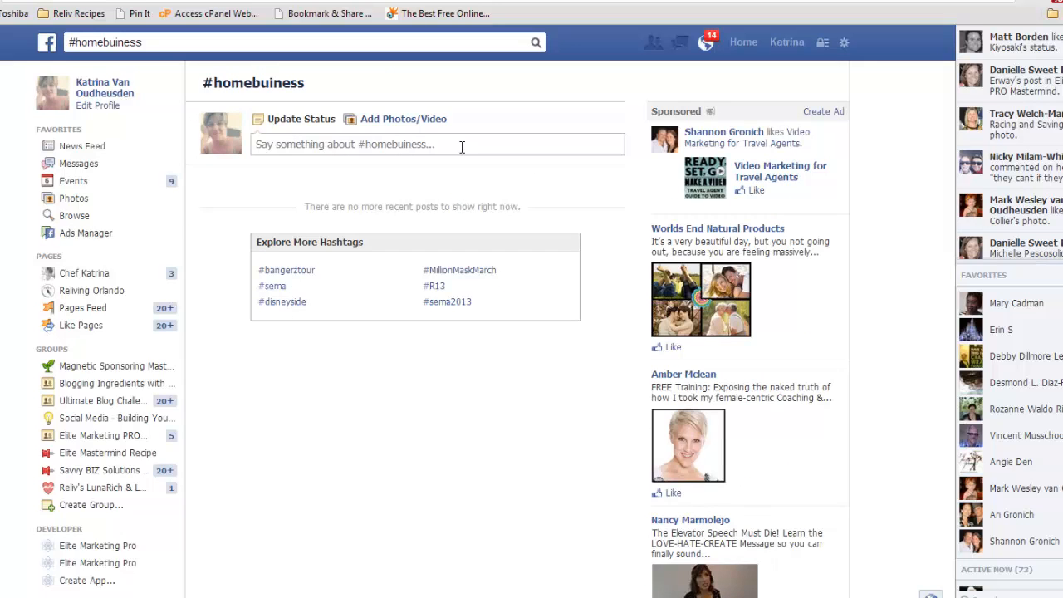
pyautogui.moveTo(305, 314)
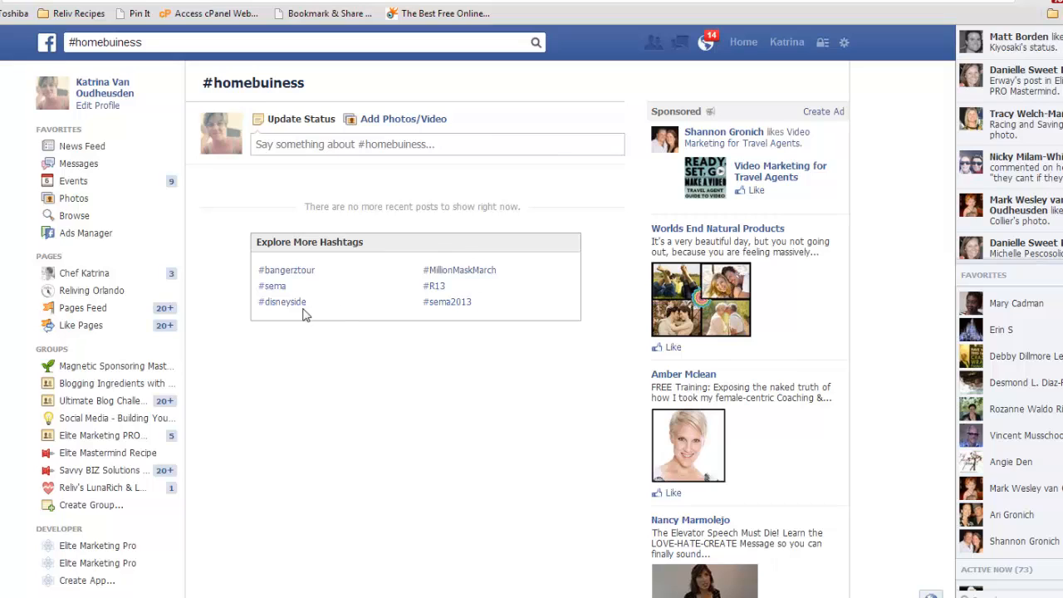
pyautogui.moveTo(330, 283)
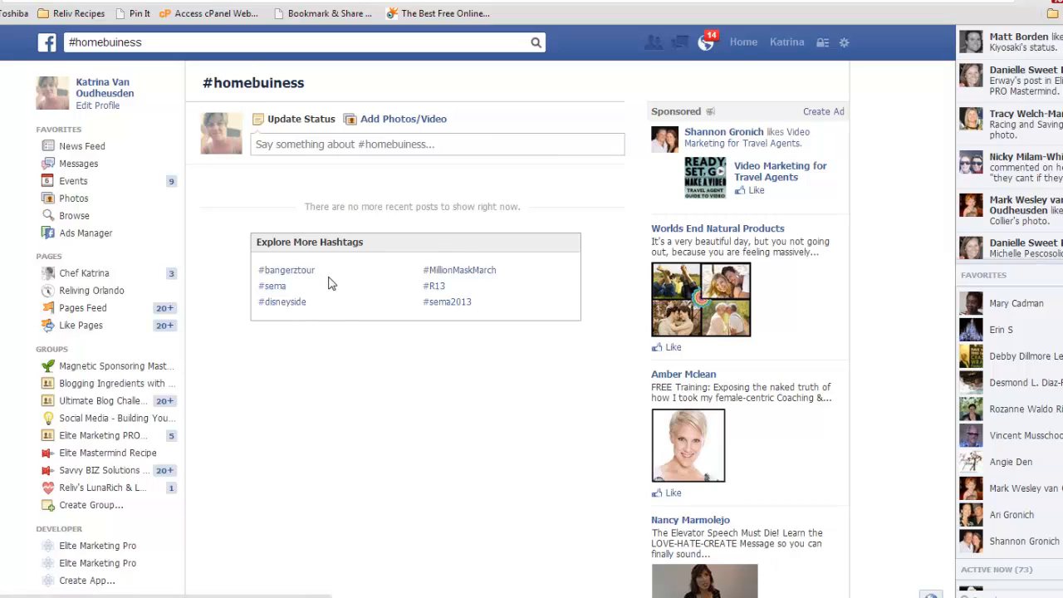
pyautogui.moveTo(149, 43)
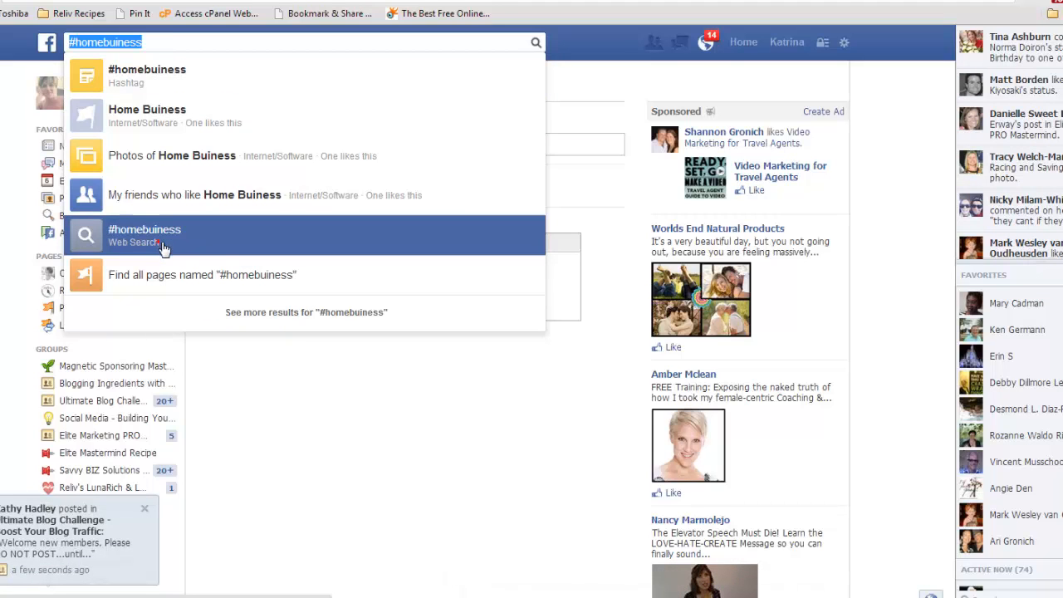
# - Scroll through Bing web results for #homebuiness, then head back to its hashtag feed
pyautogui.click(144, 235)
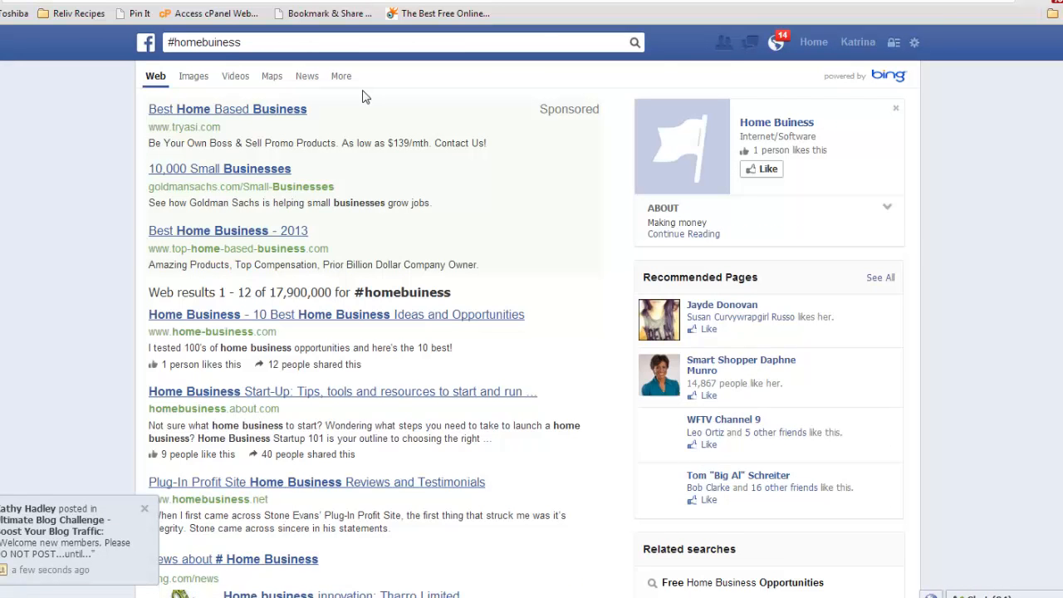
pyautogui.moveTo(914, 169)
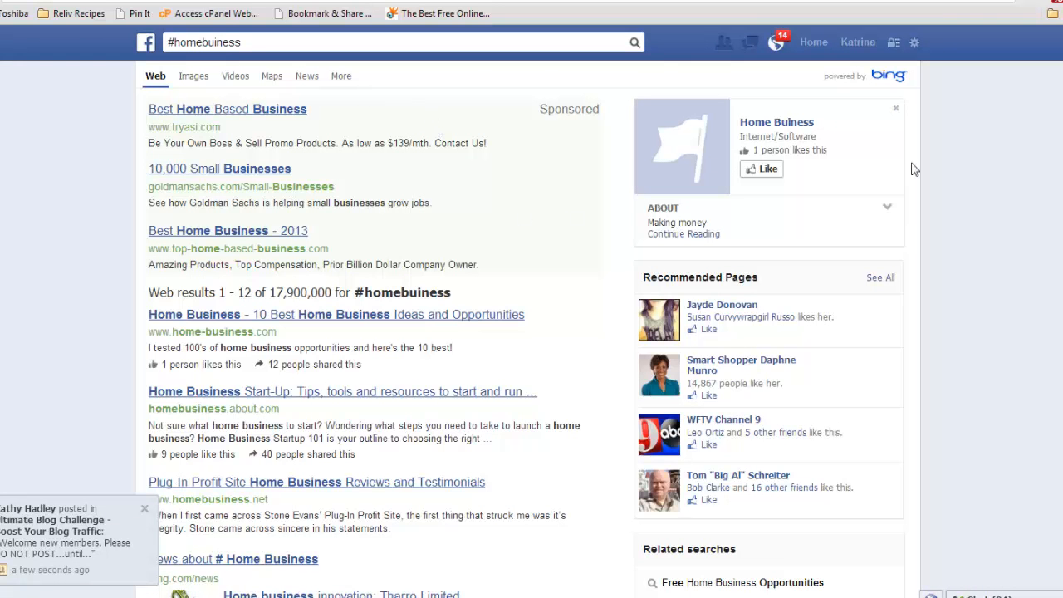
pyautogui.scroll(-3)
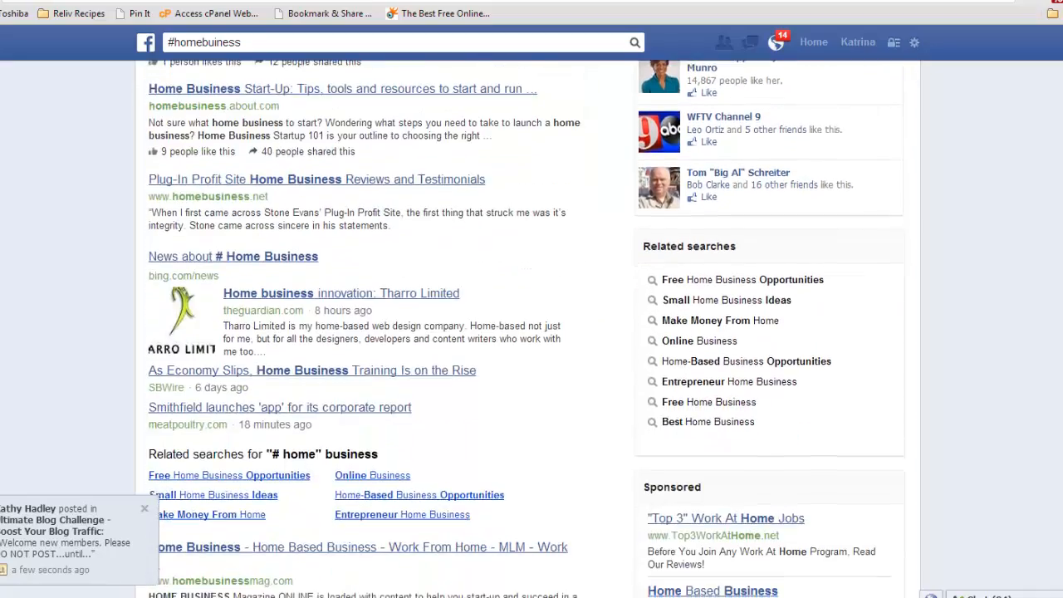
pyautogui.scroll(-3)
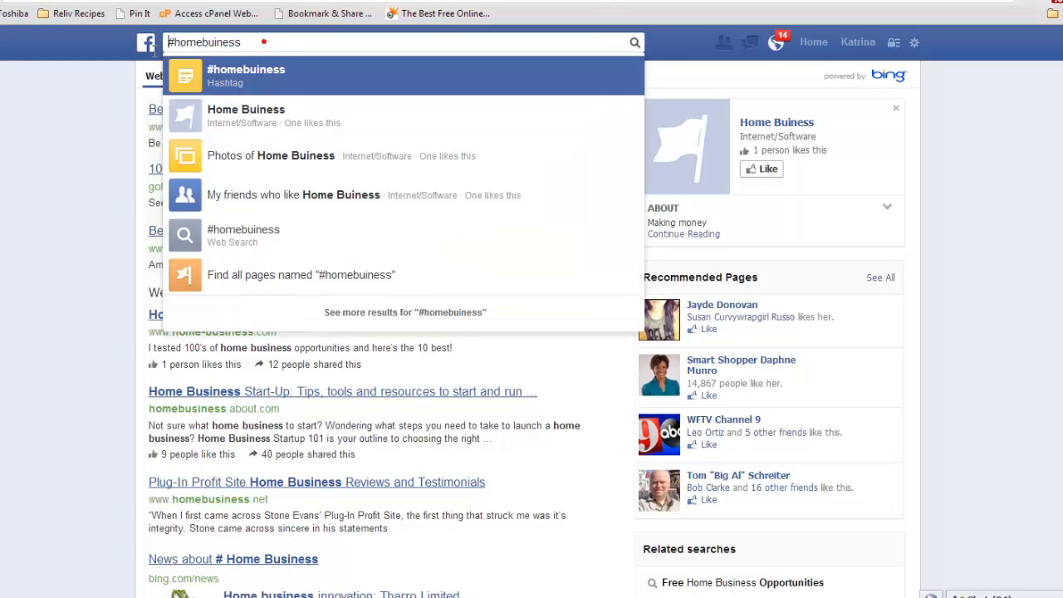
pyautogui.moveTo(274, 75)
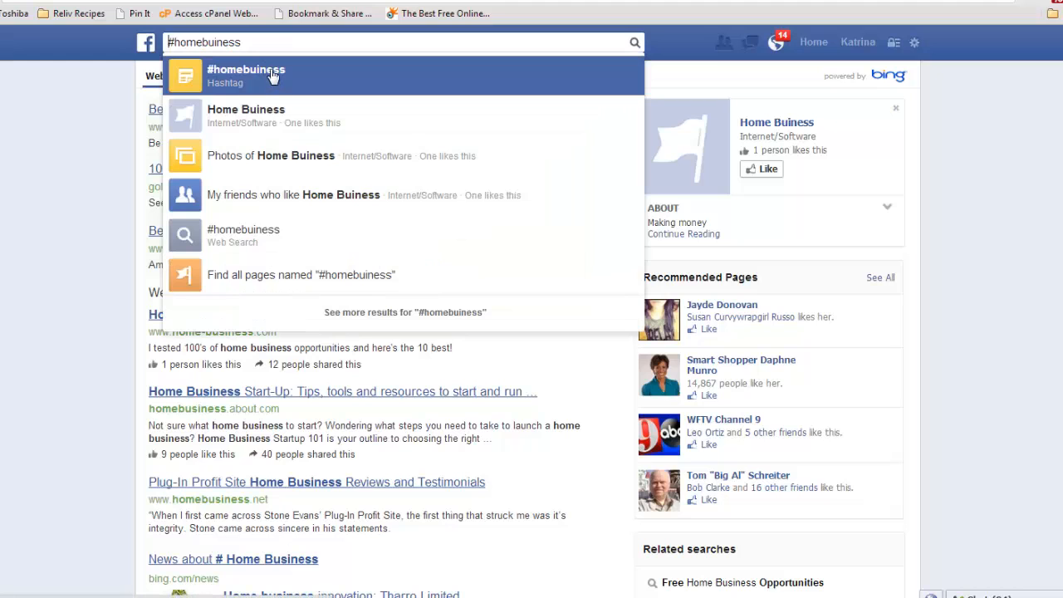
pyautogui.click(245, 74)
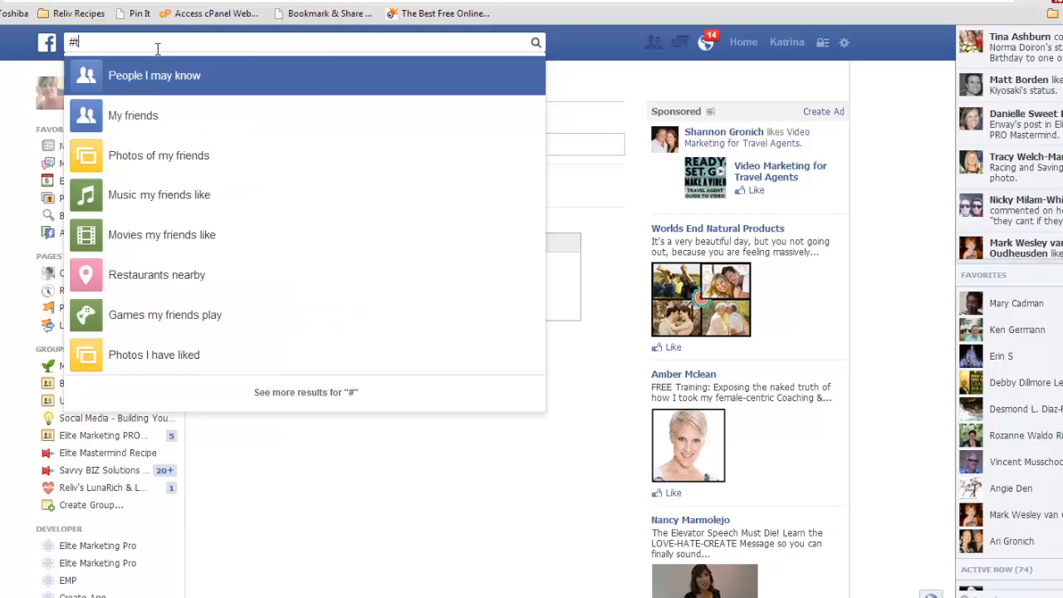
# - Open Facebook's #travel hashtag feed after briefly visiting The Wild Side of Travel page
pyautogui.write('trv')
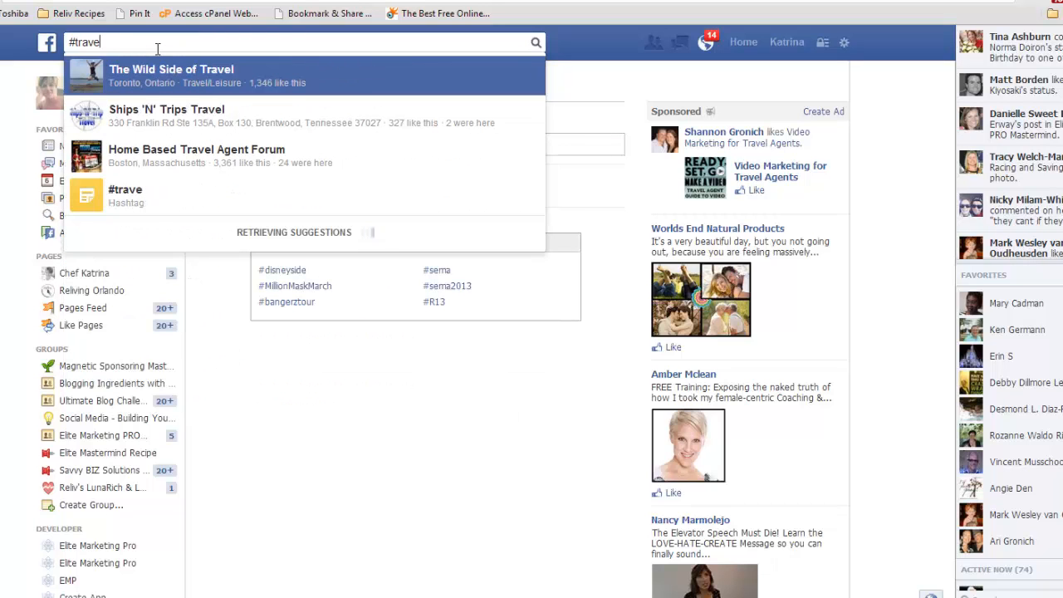
pyautogui.click(171, 75)
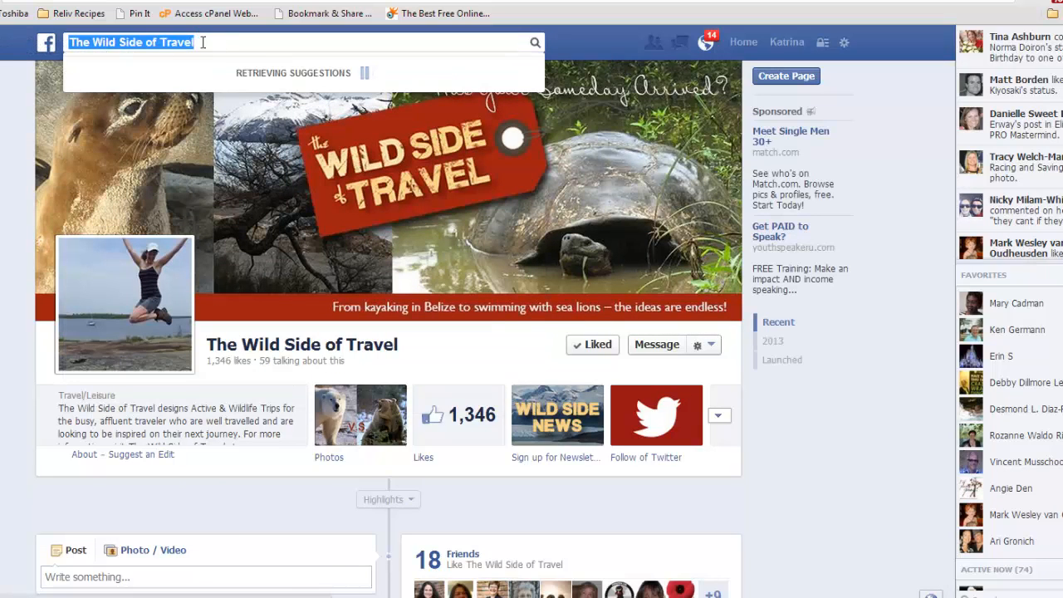
pyautogui.write('#')
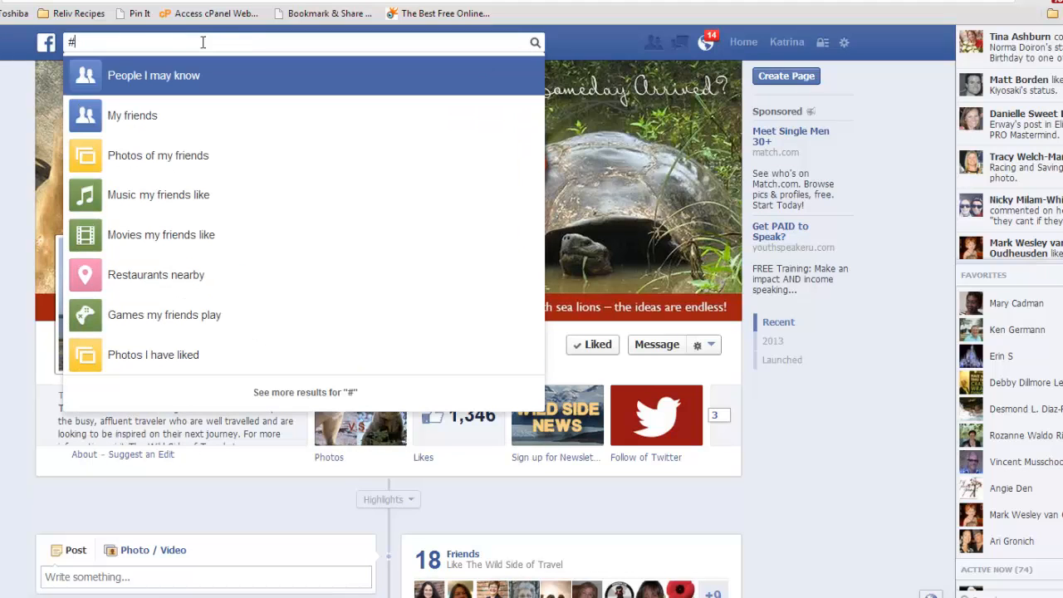
pyautogui.write('travel')
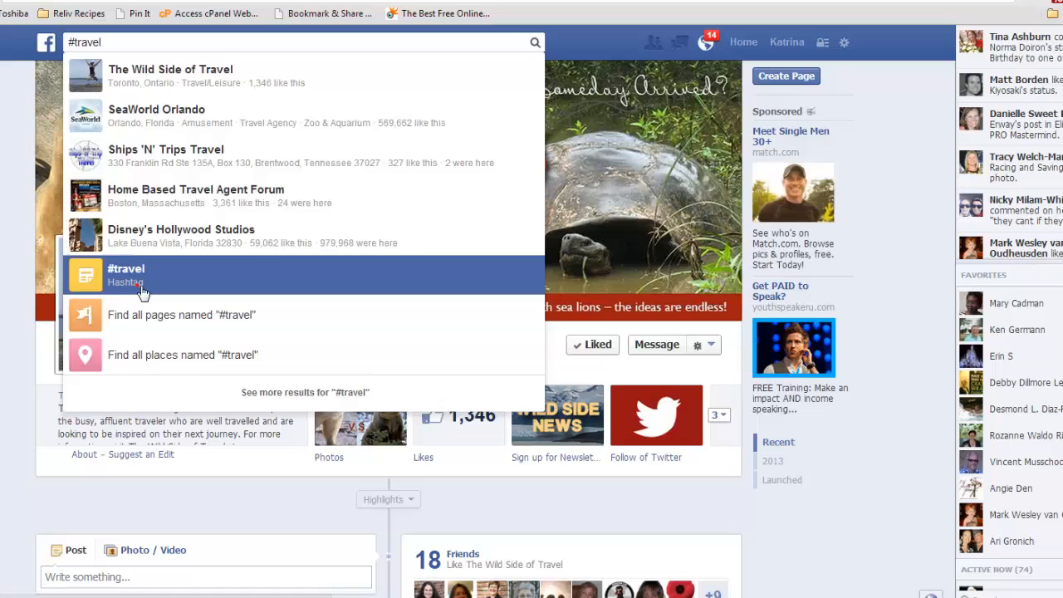
pyautogui.click(126, 274)
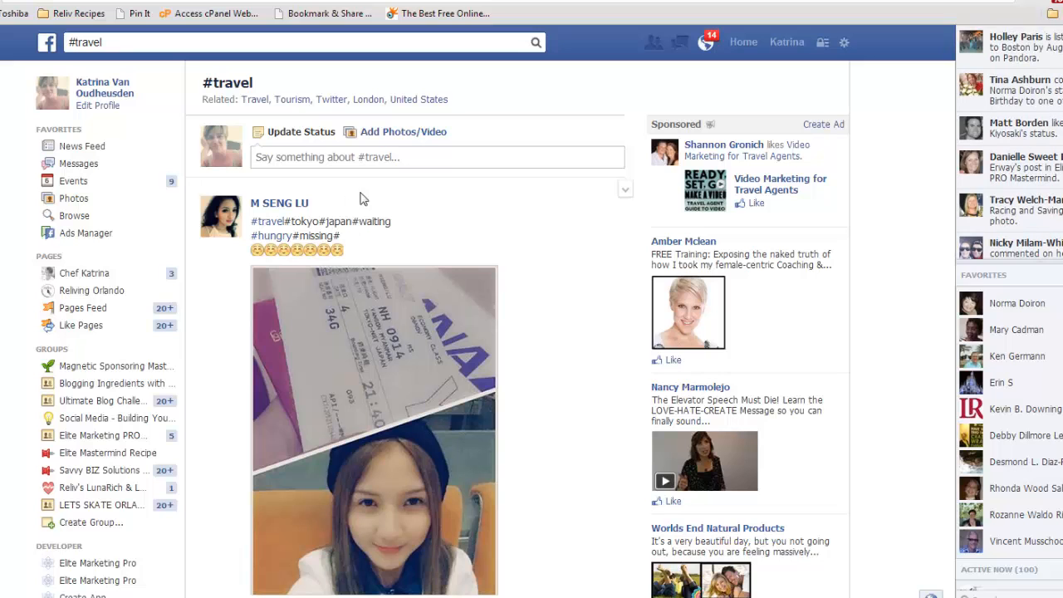
pyautogui.scroll(-3)
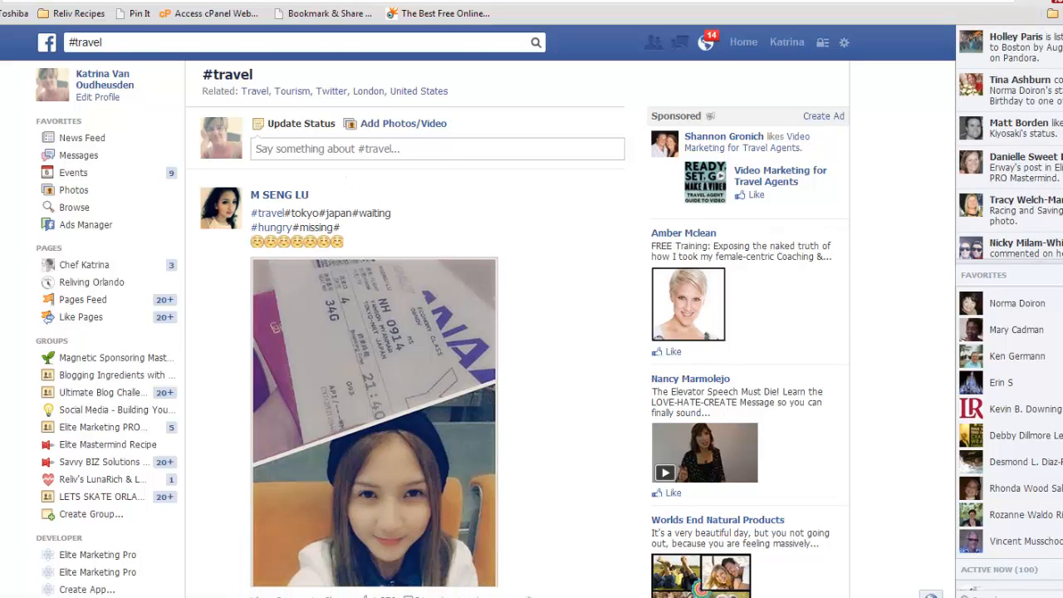
pyautogui.scroll(-3)
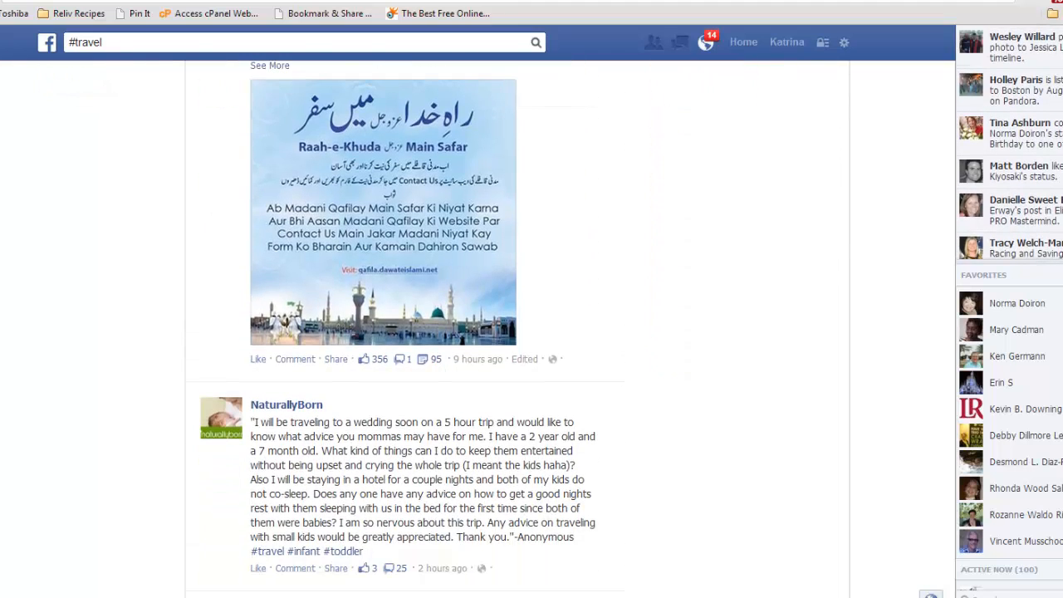
pyautogui.scroll(-3)
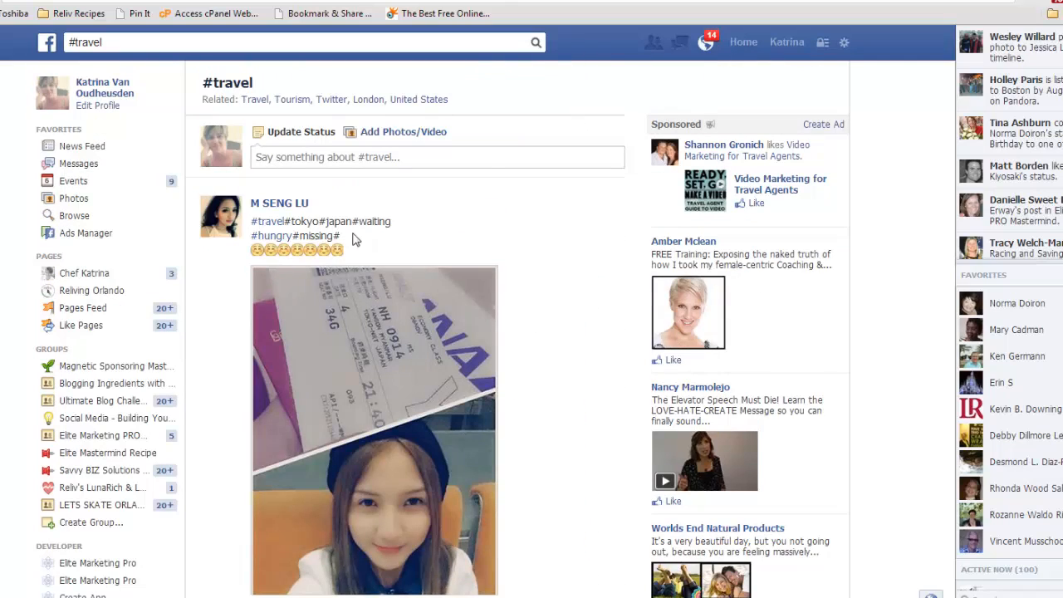
pyautogui.moveTo(288, 76)
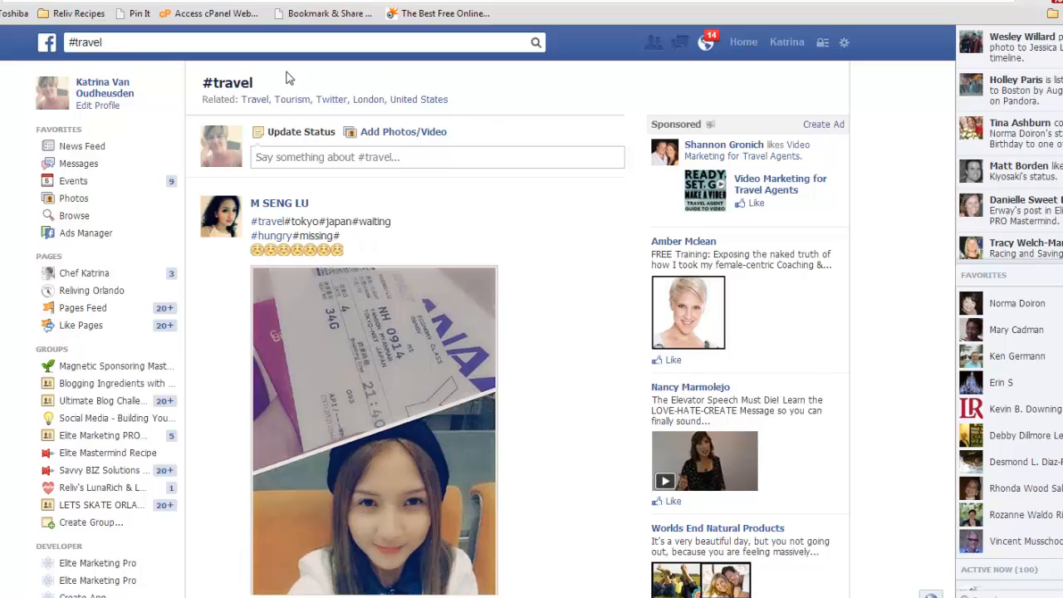
pyautogui.moveTo(486, 104)
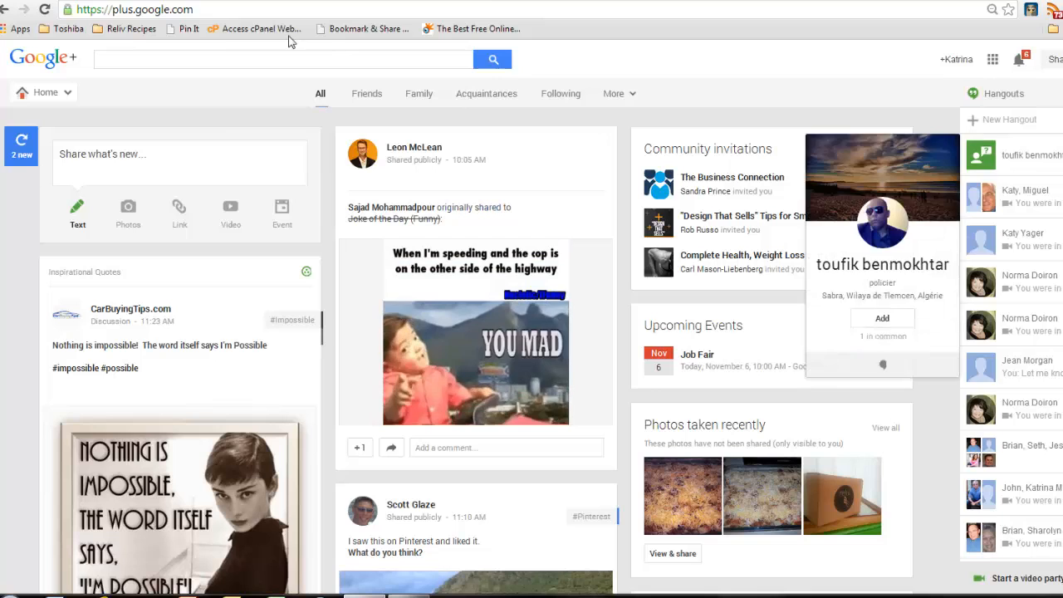
# - Search Google+ for #onlinemarketing, correcting a mistyped hashtag, and scroll the Everything results
pyautogui.write('#')
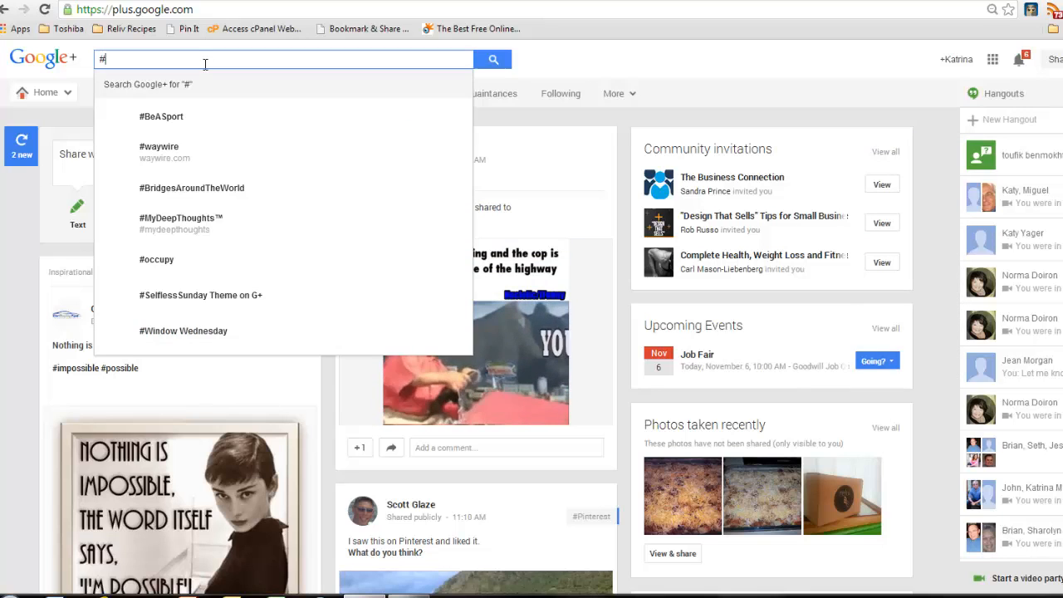
pyautogui.write('homebusines')
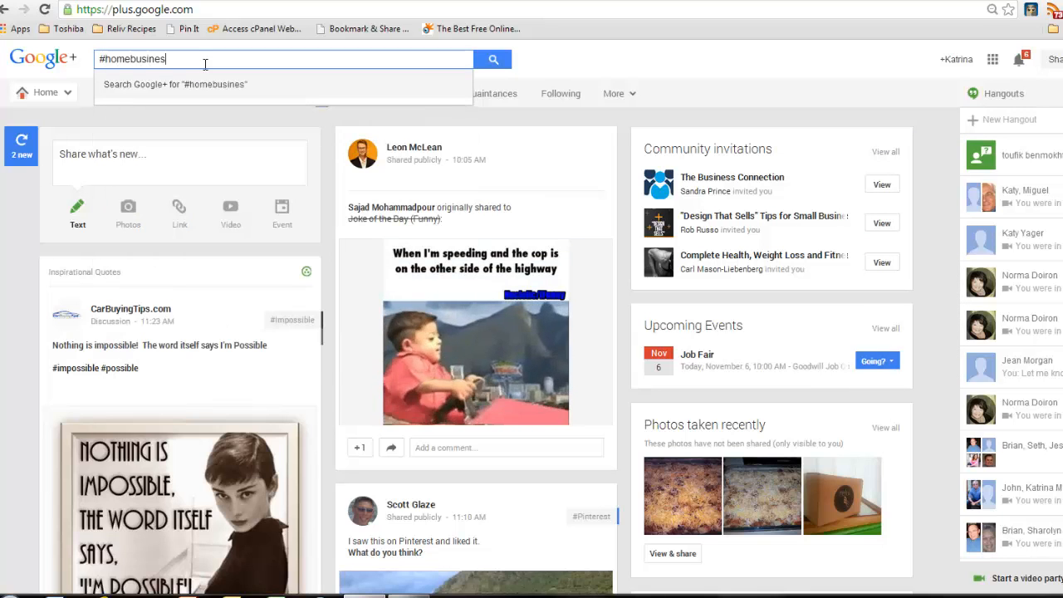
pyautogui.press('Backspace')
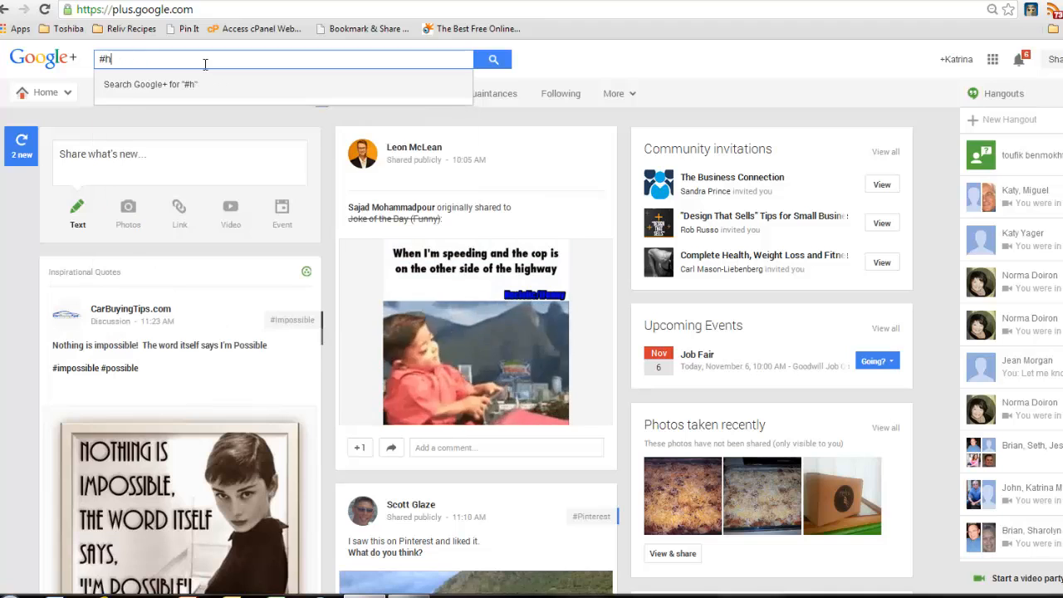
pyautogui.write('onlinemarketing')
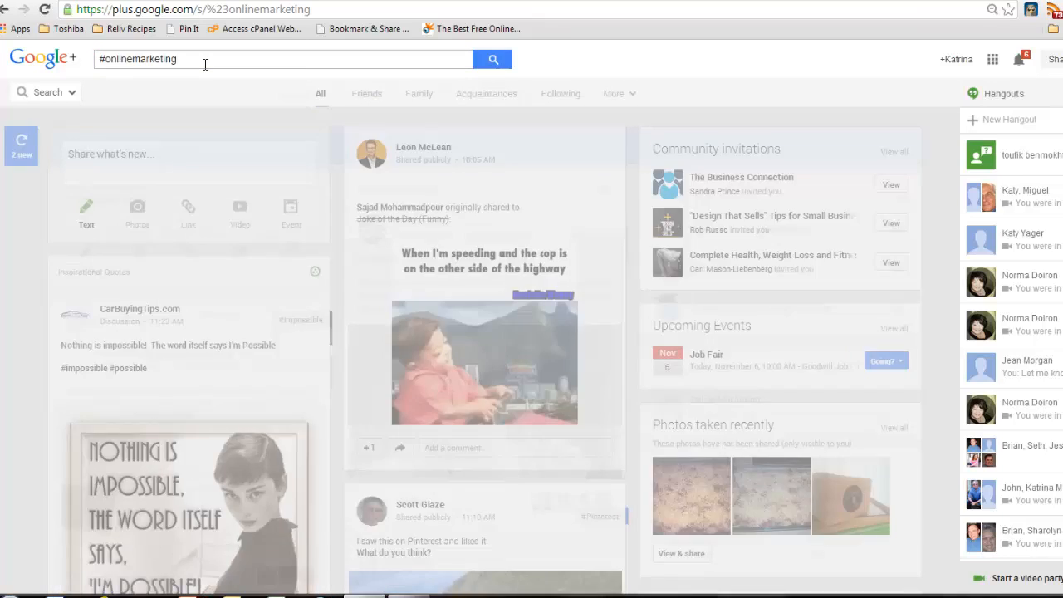
pyautogui.click(492, 59)
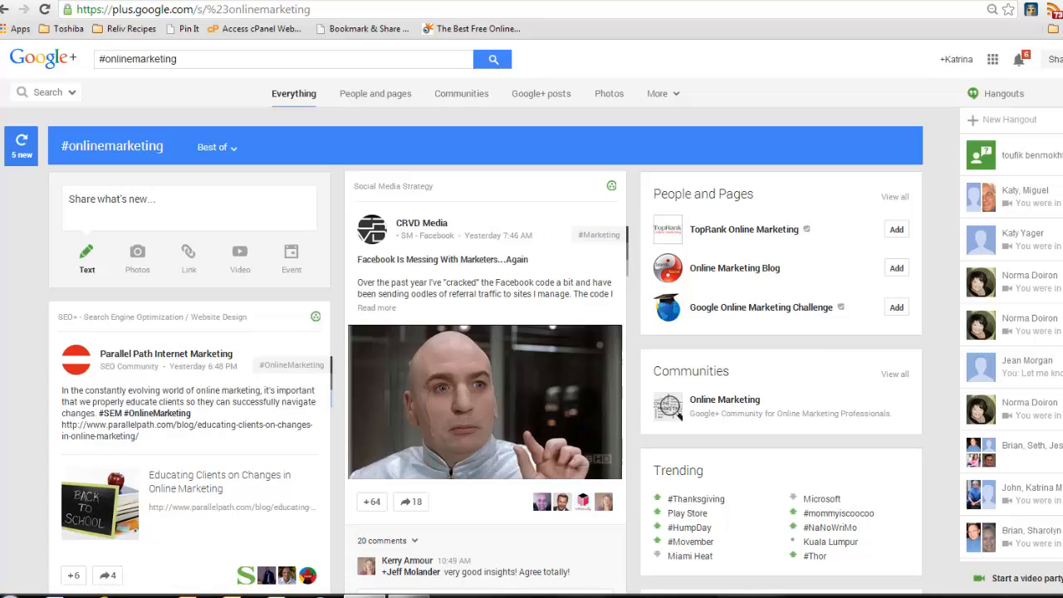
pyautogui.scroll(-3)
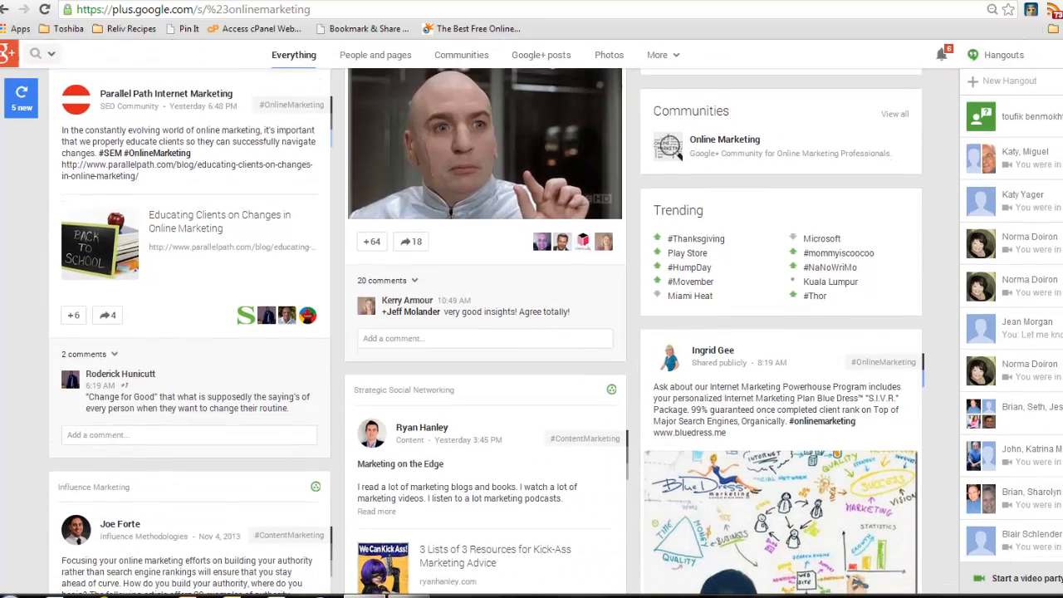
pyautogui.scroll(-3)
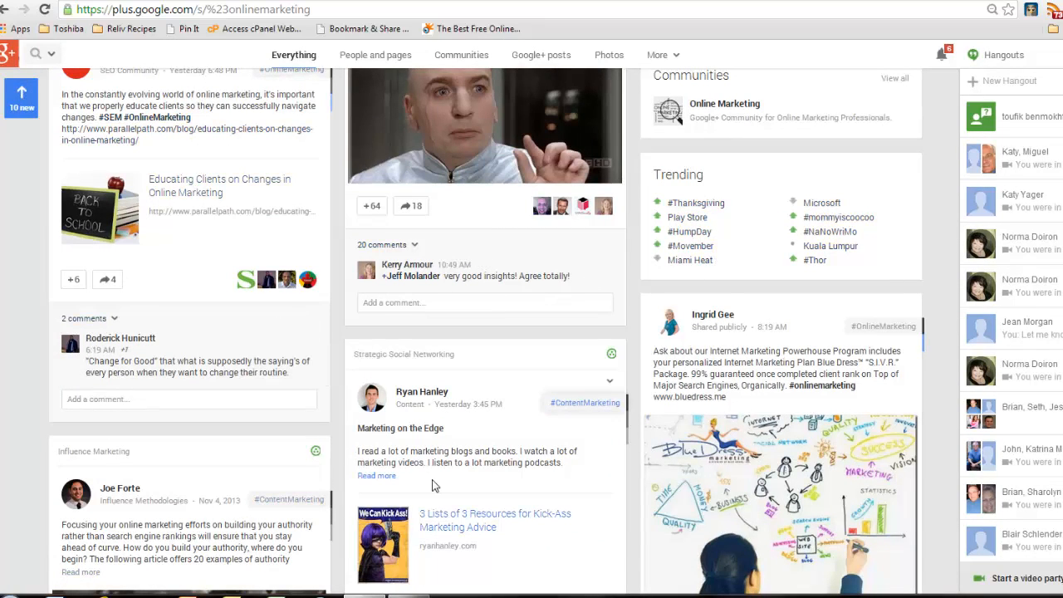
pyautogui.scroll(-3)
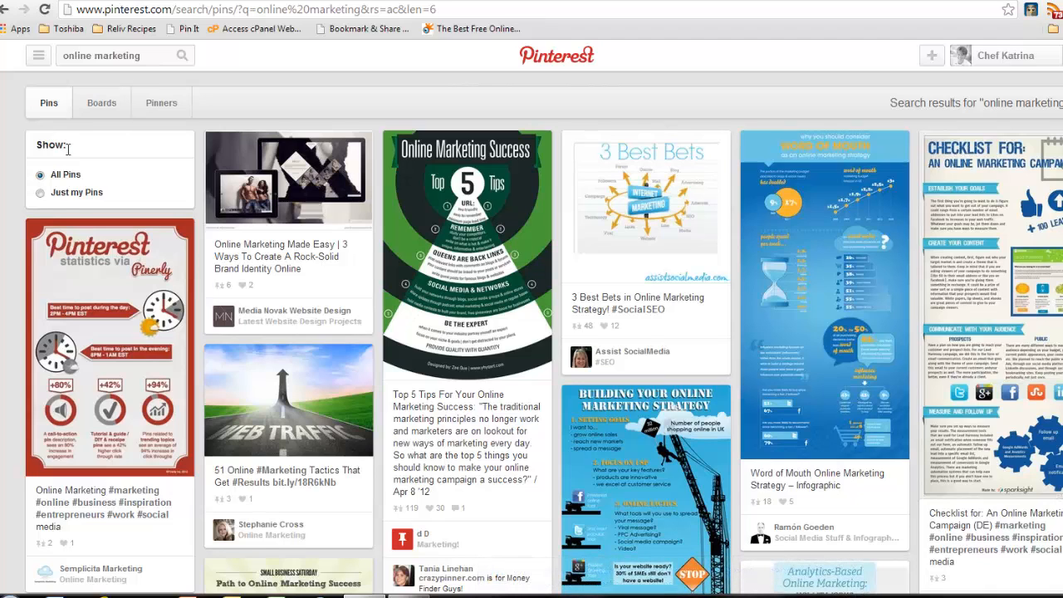
pyautogui.moveTo(648, 208)
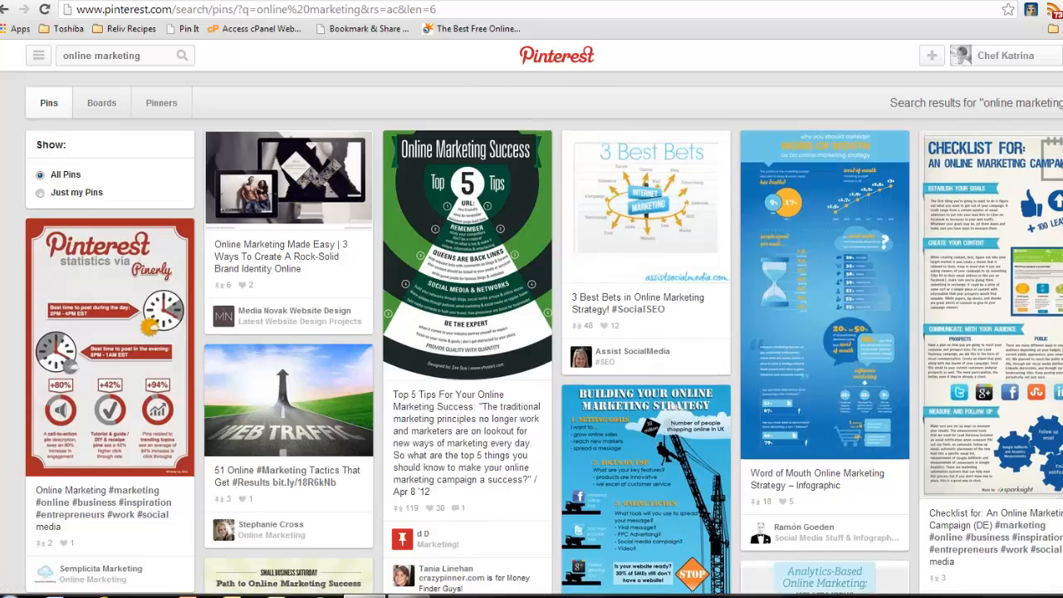
# - Scroll through Pinterest's 'online marketing' pin results
pyautogui.scroll(-3)
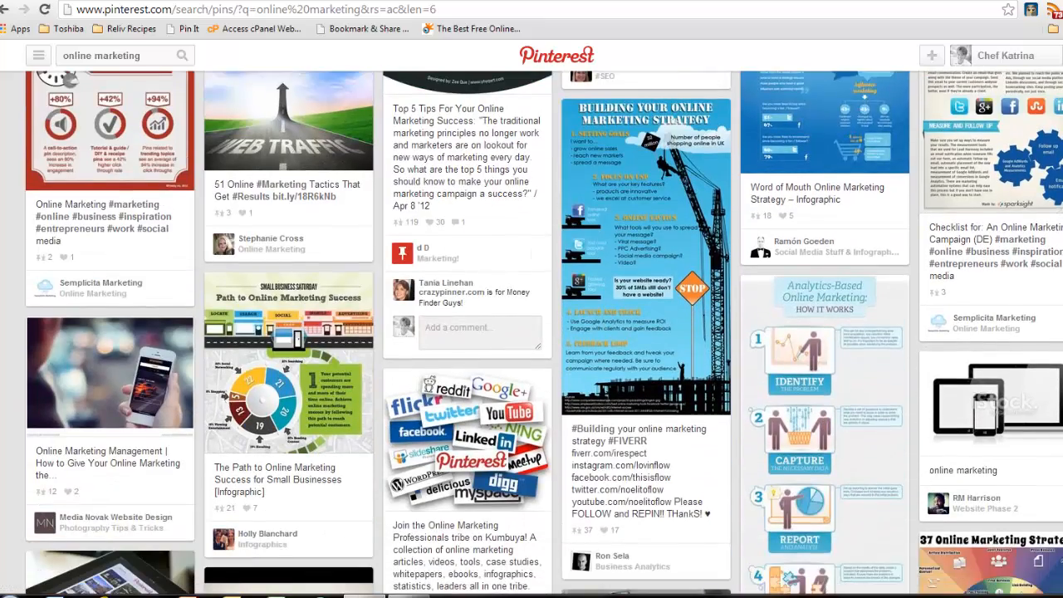
pyautogui.scroll(-3)
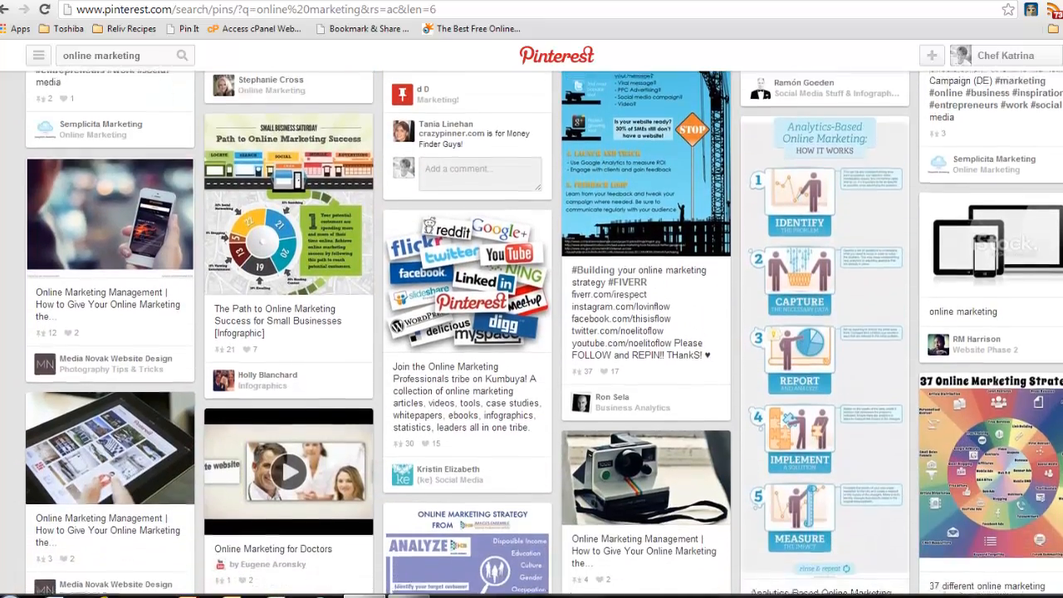
pyautogui.scroll(-3)
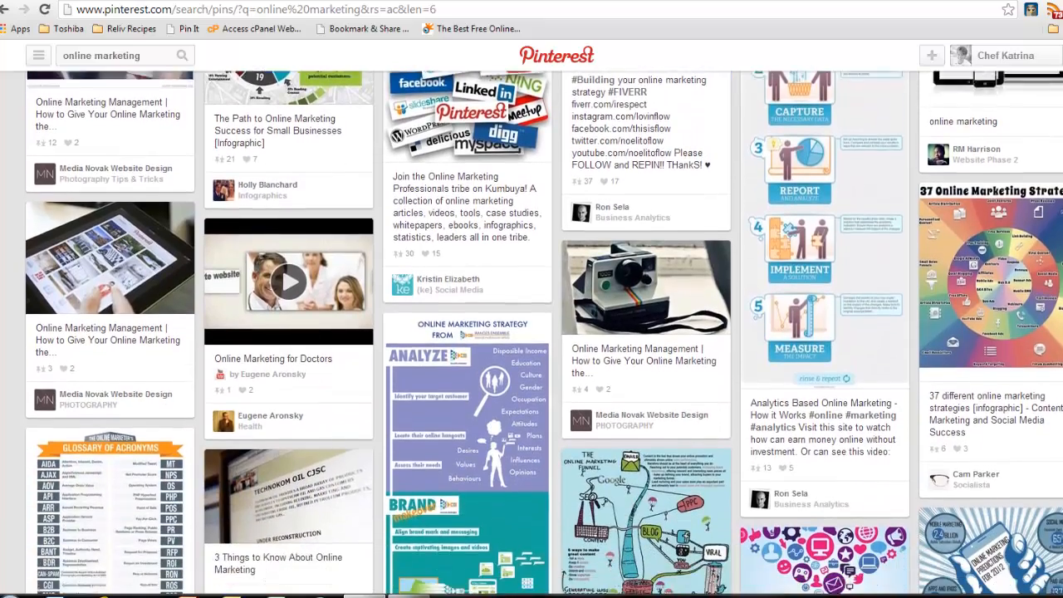
pyautogui.scroll(-3)
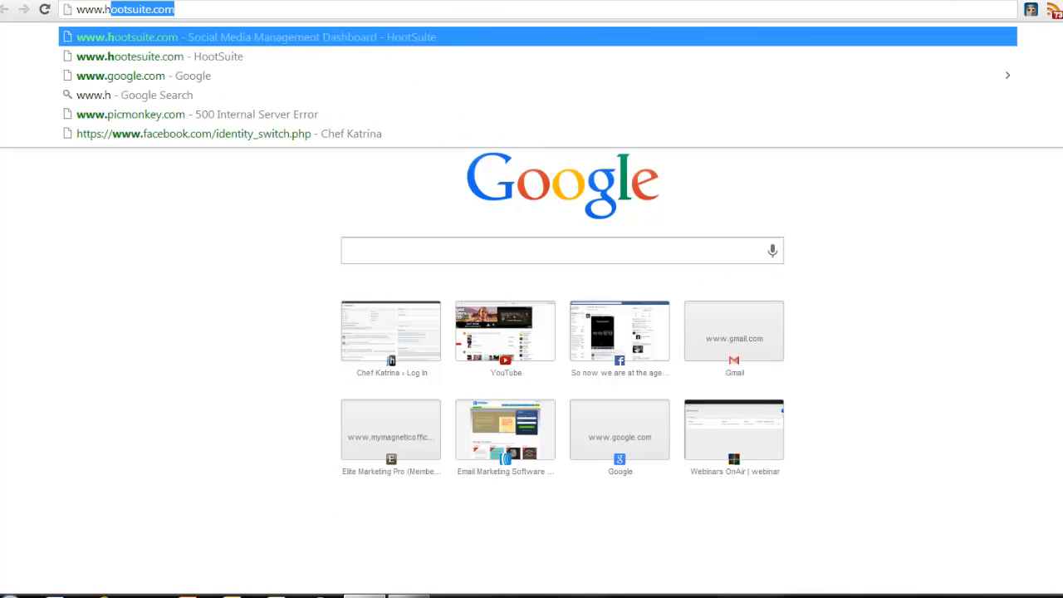
pyautogui.write('www.hasht')
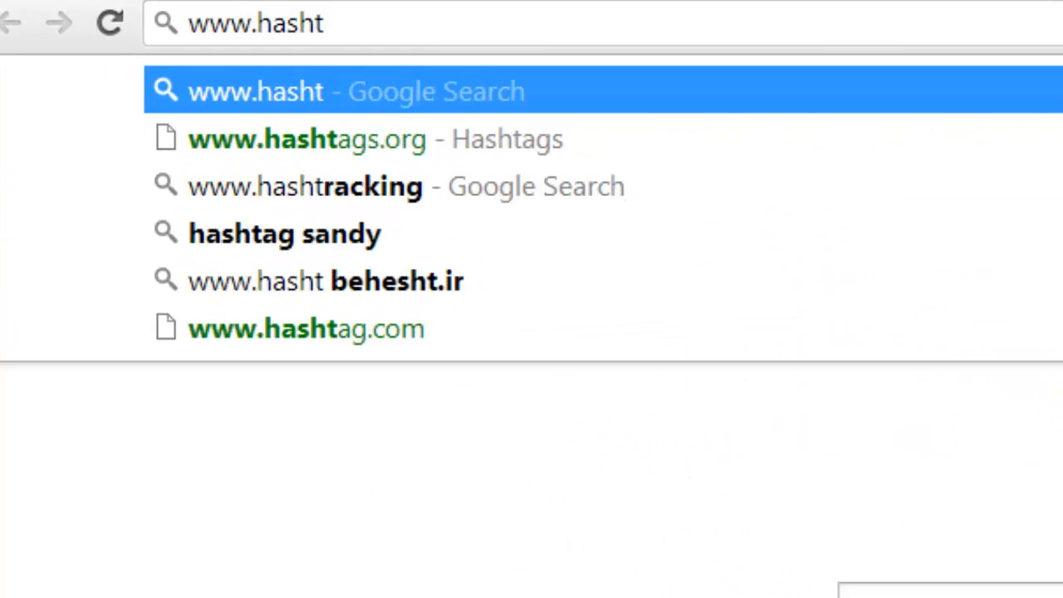
pyautogui.write('ag')
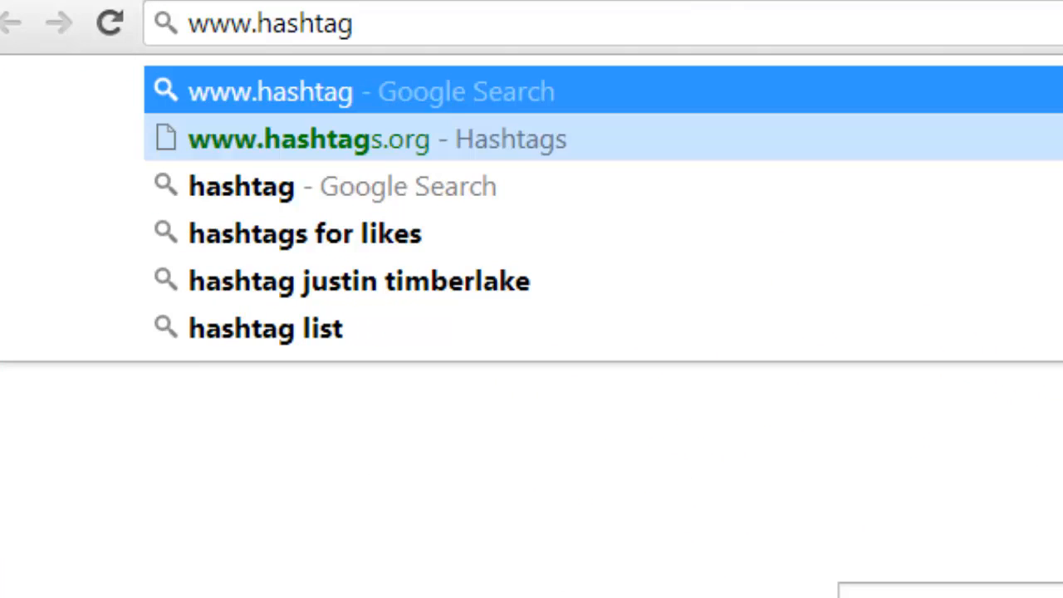
pyautogui.click(332, 138)
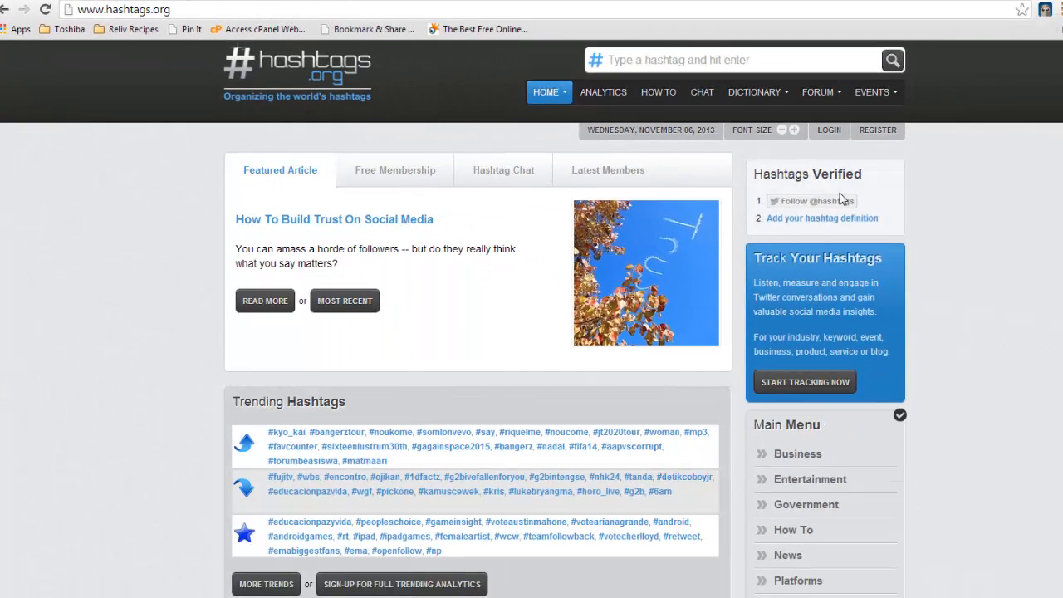
pyautogui.moveTo(838, 226)
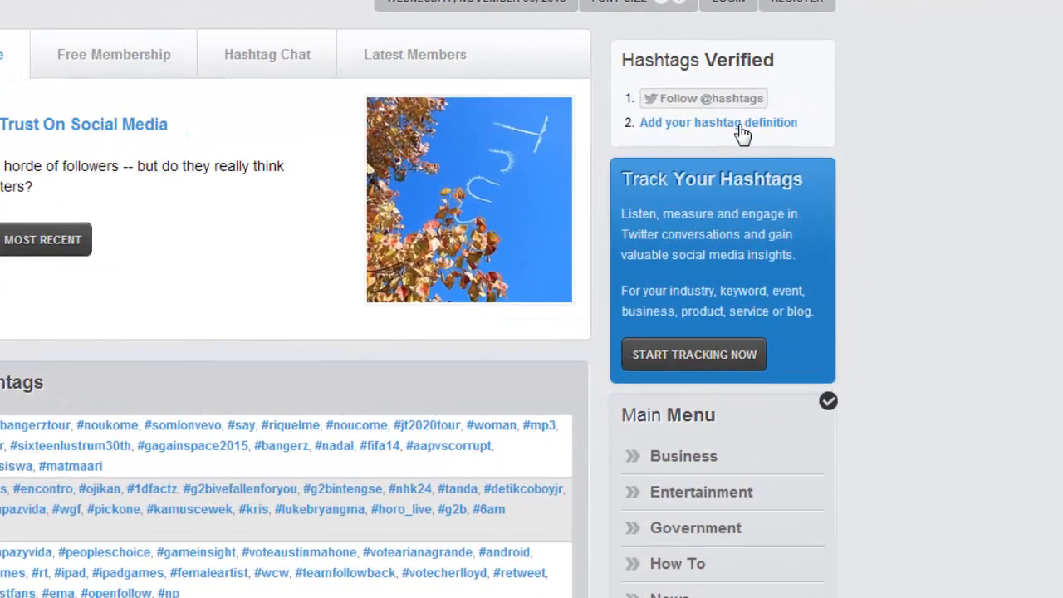
# - Scroll the hashtags.org homepage to view its featured article and Hashtags Verified list
pyautogui.scroll(-3)
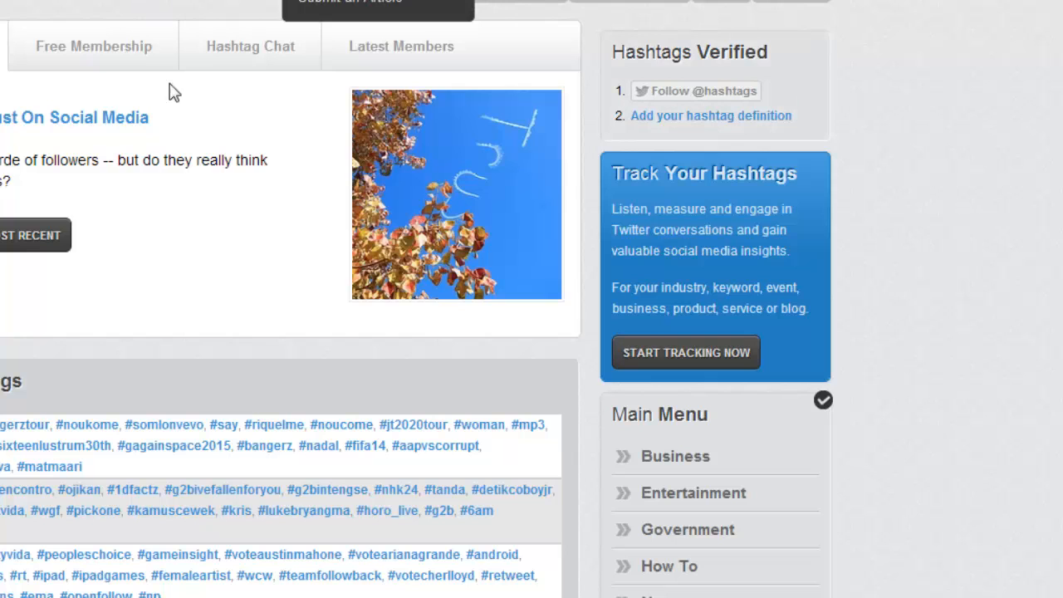
pyautogui.moveTo(214, 245)
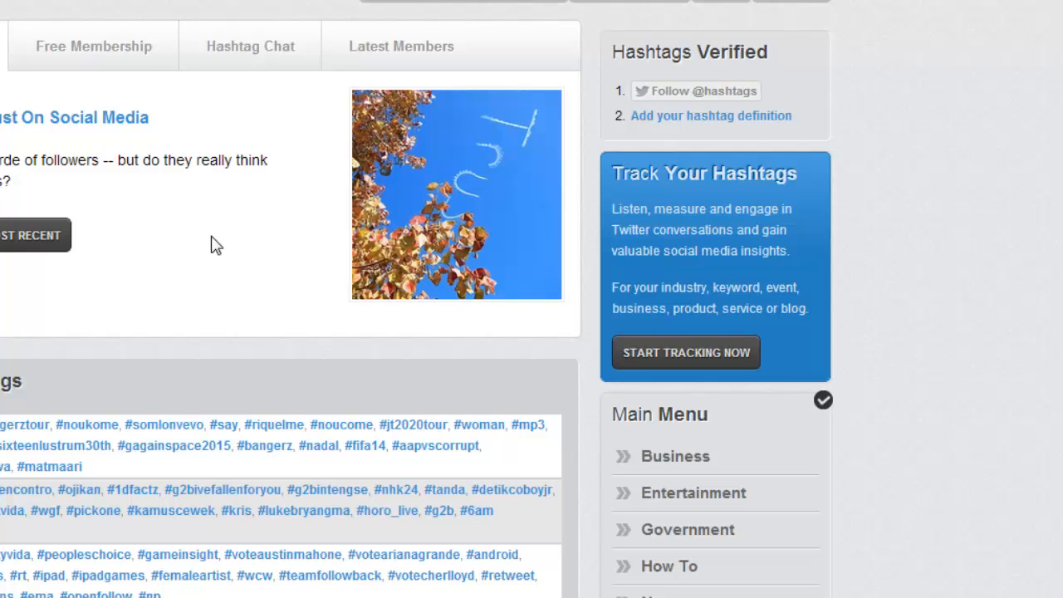
pyautogui.moveTo(270, 241)
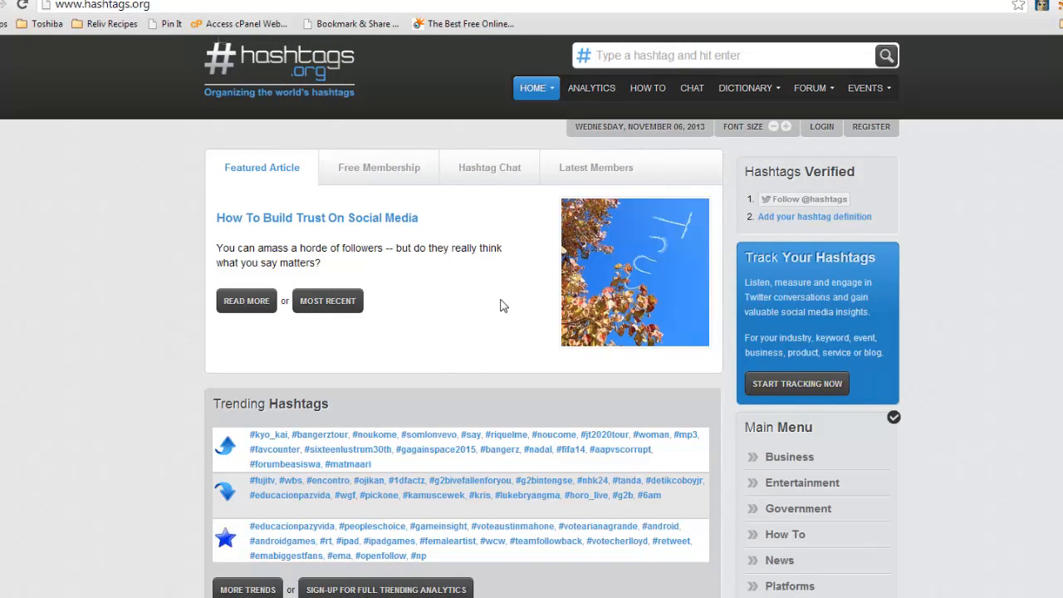
pyautogui.moveTo(423, 318)
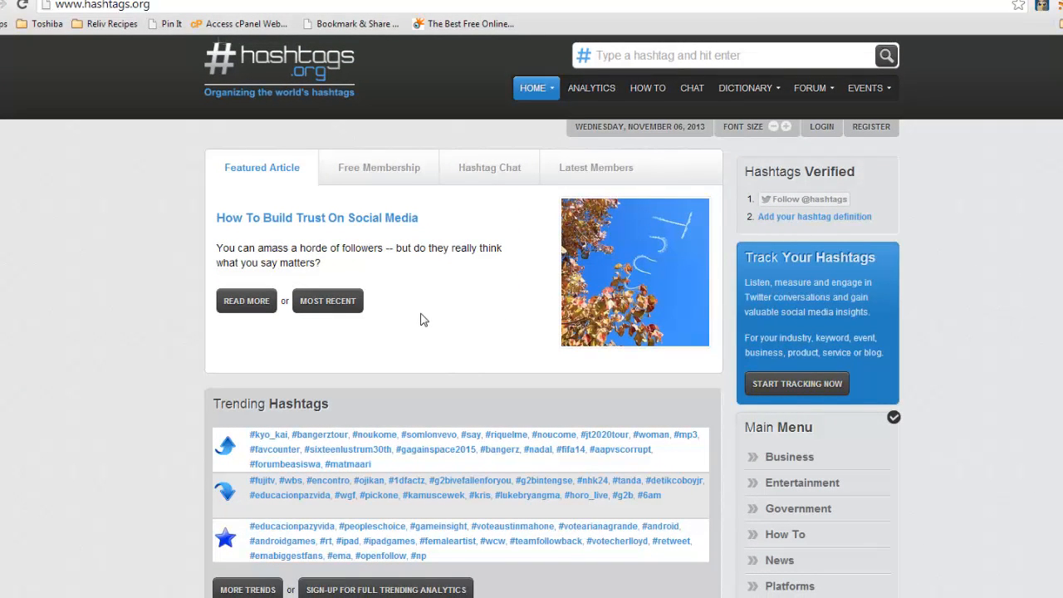